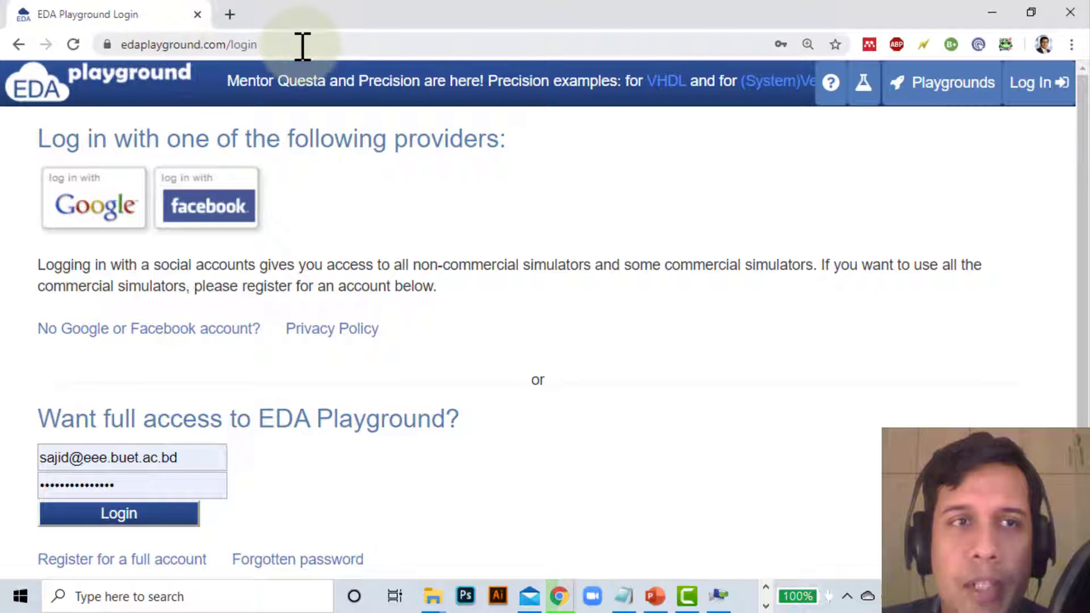
mouse_move(320, 446)
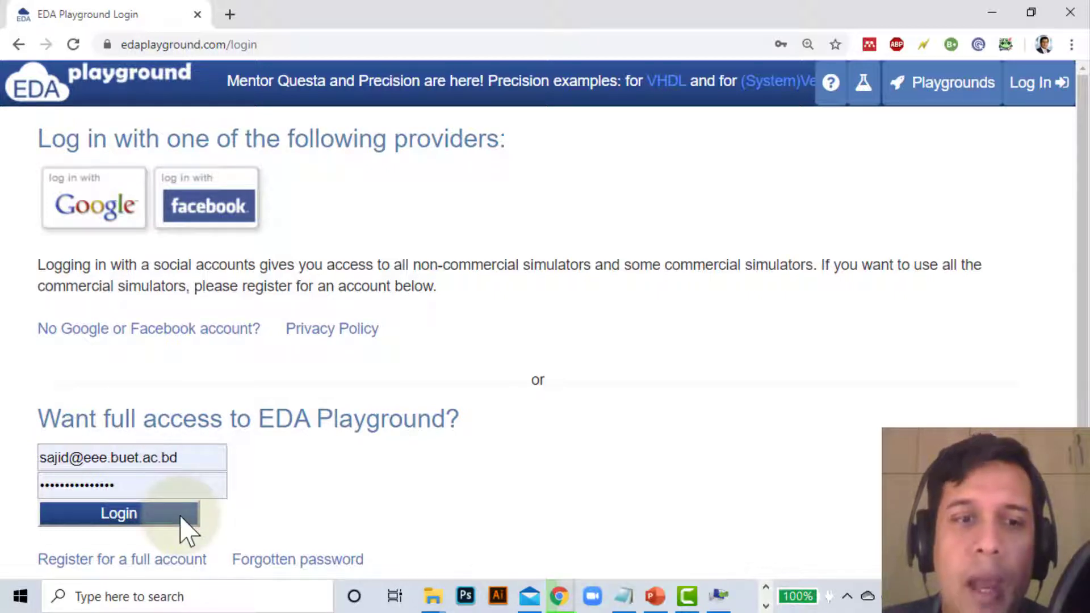
Log in to EDA Playground with the entered email and password.
left_click(119, 513)
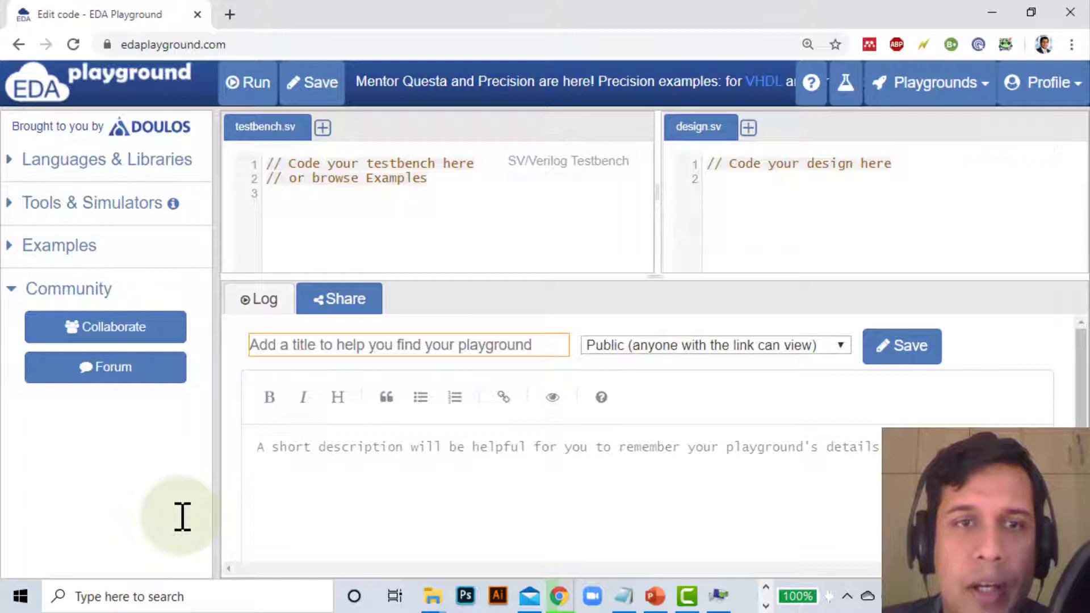
mouse_move(419, 182)
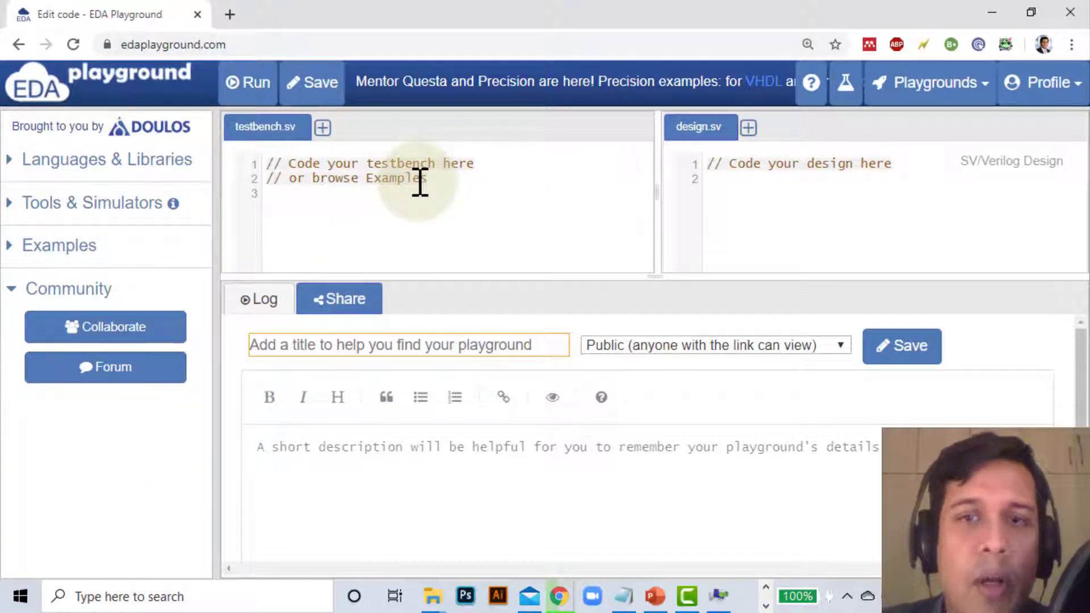
Choose Icarus Verilog 0.9.7 as simulator and enable Open EPWave after run.
left_click(106, 159)
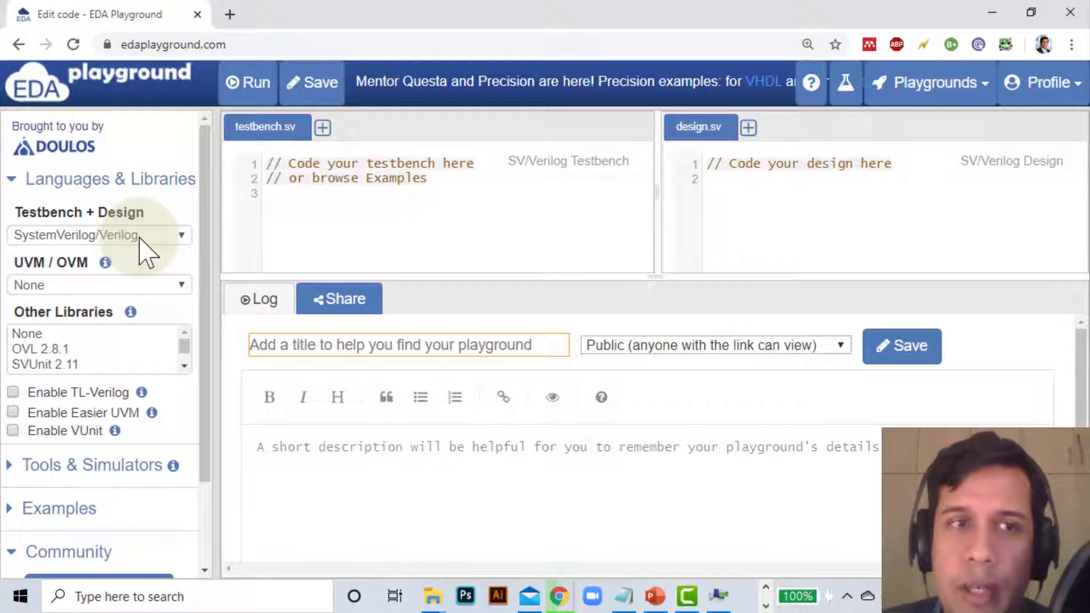
mouse_move(49, 271)
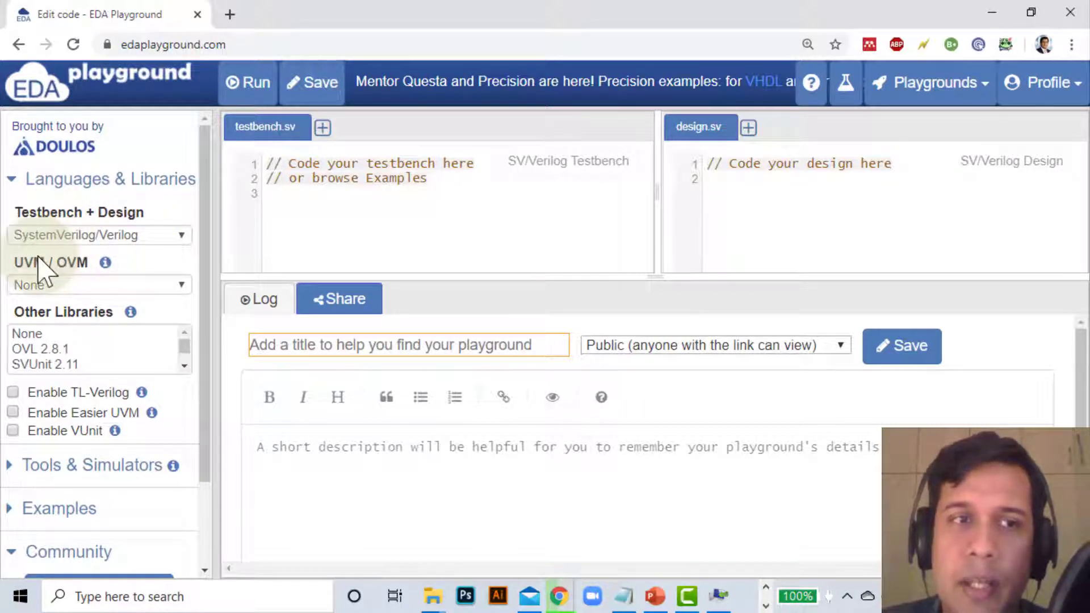
scroll("down", 3)
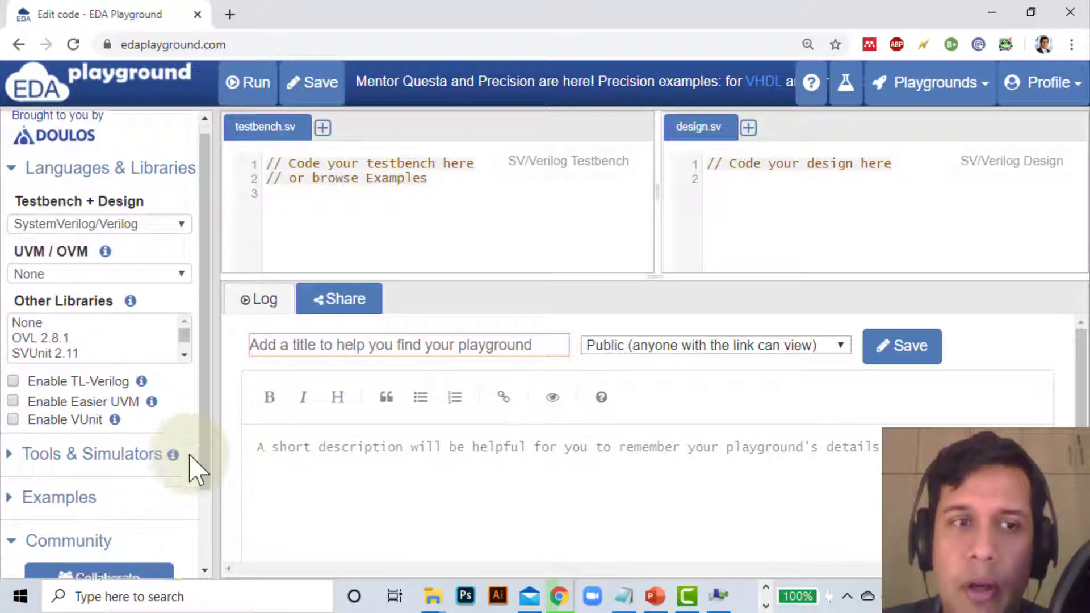
left_click(91, 454)
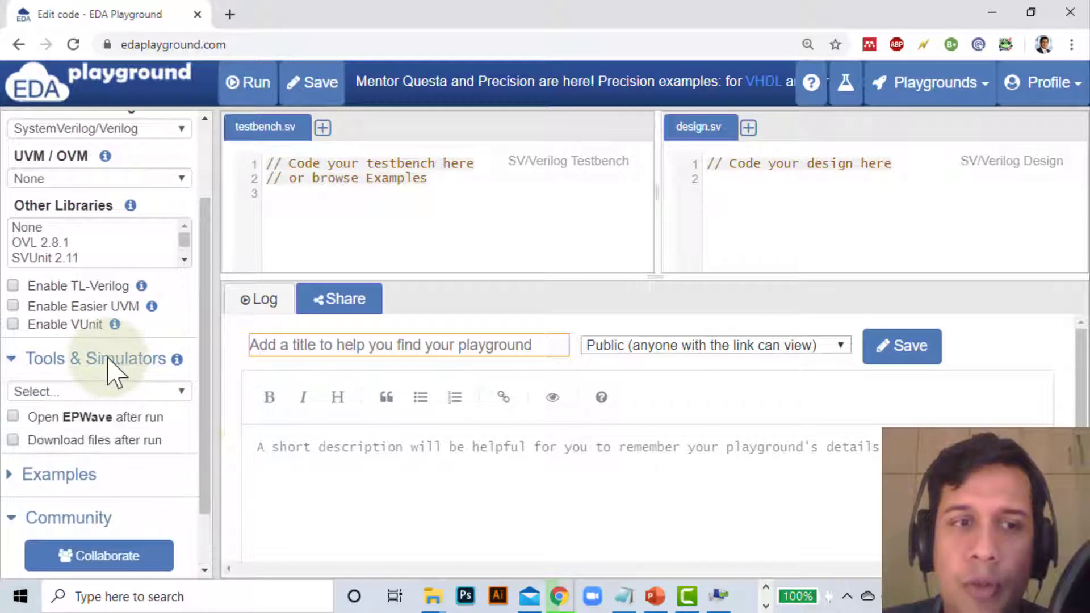
left_click(98, 391)
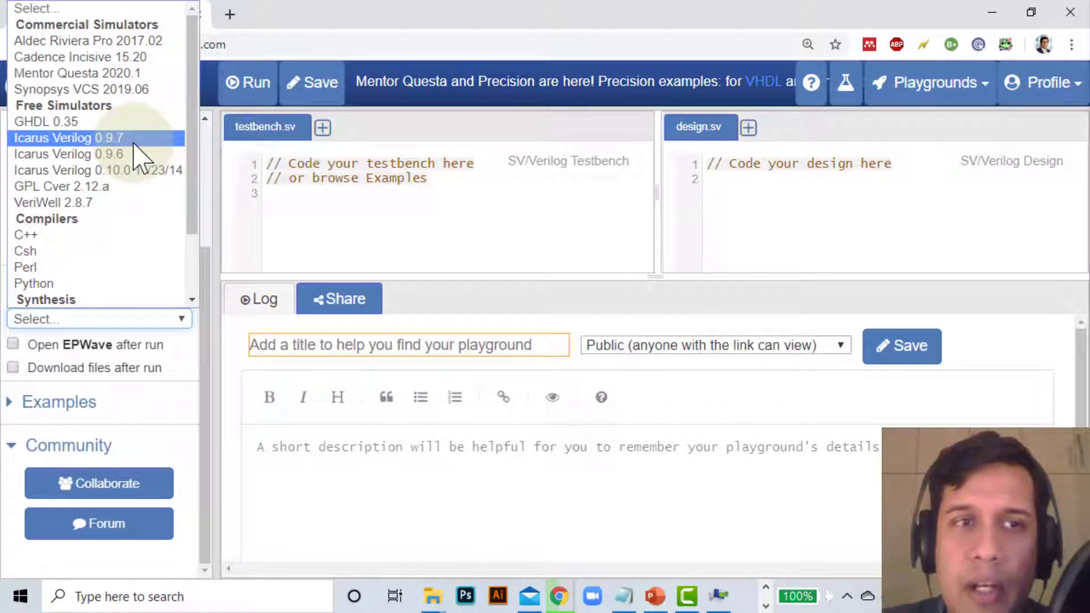
left_click(68, 137)
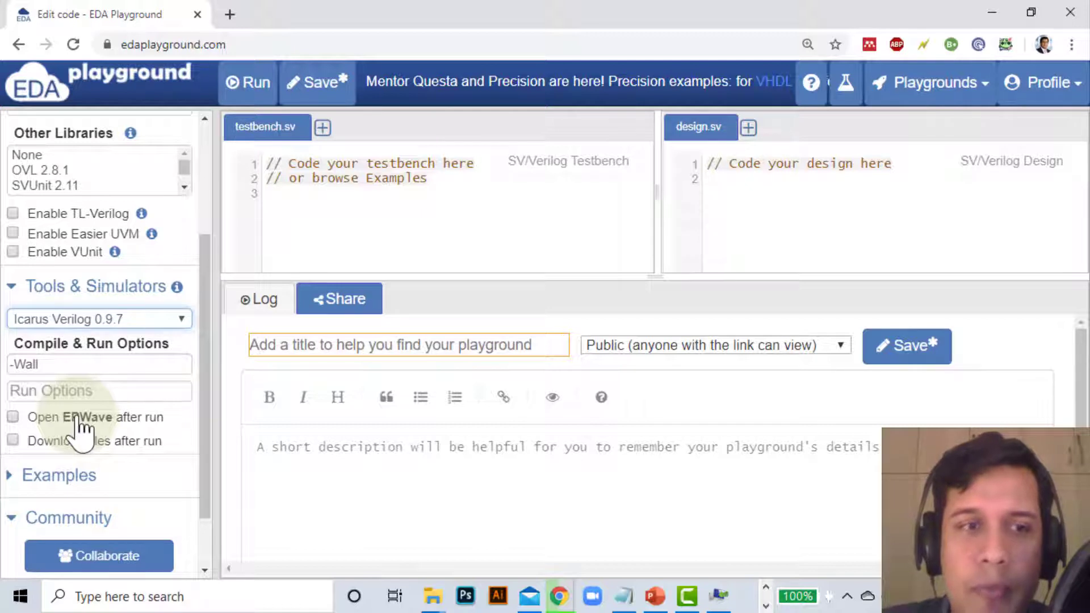
mouse_move(66, 435)
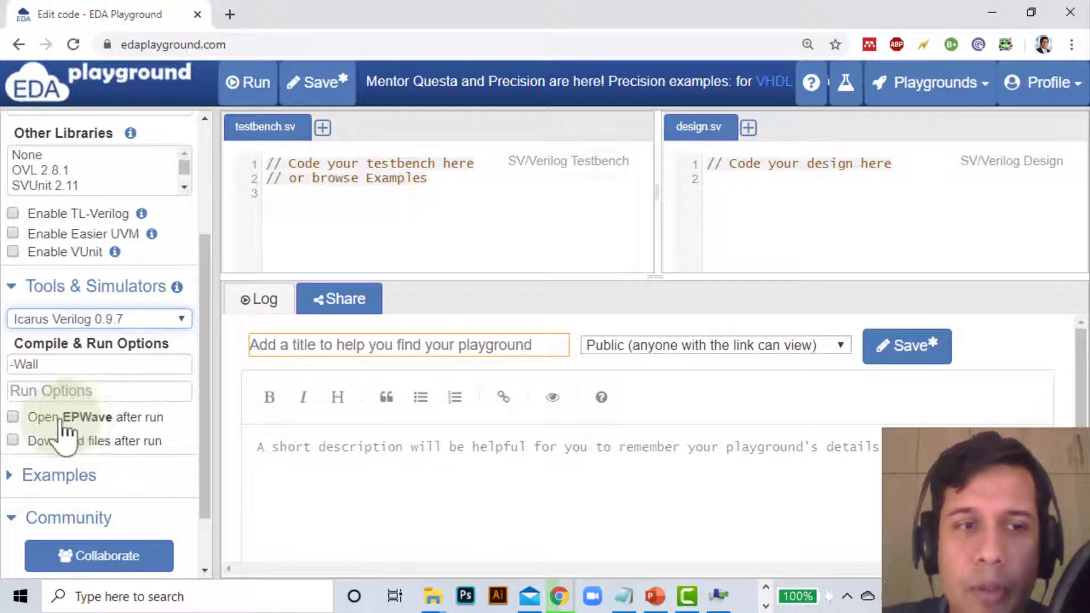
left_click(12, 417)
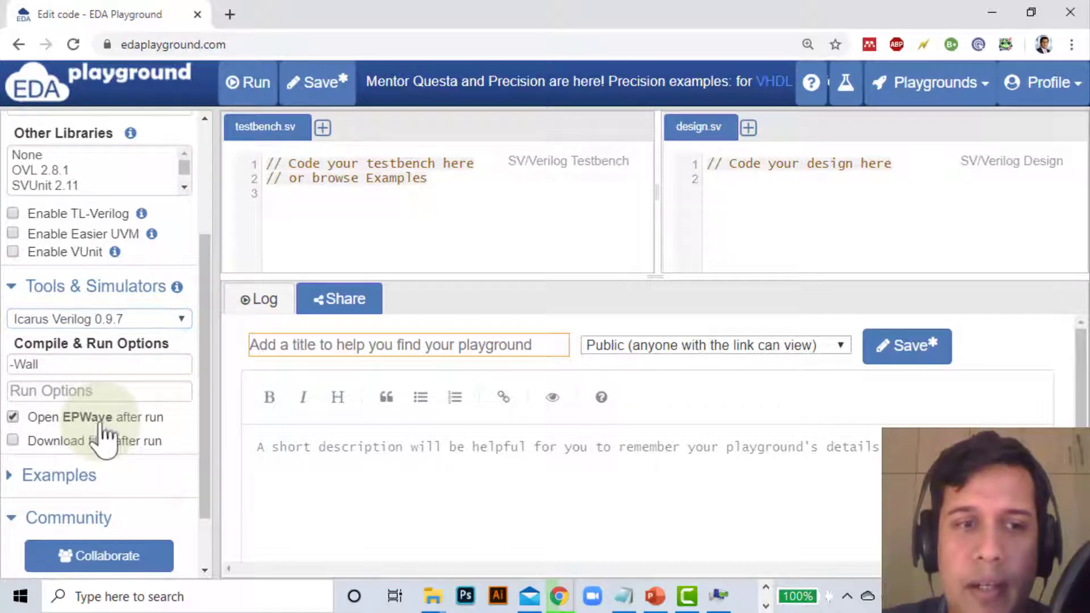
mouse_move(438, 532)
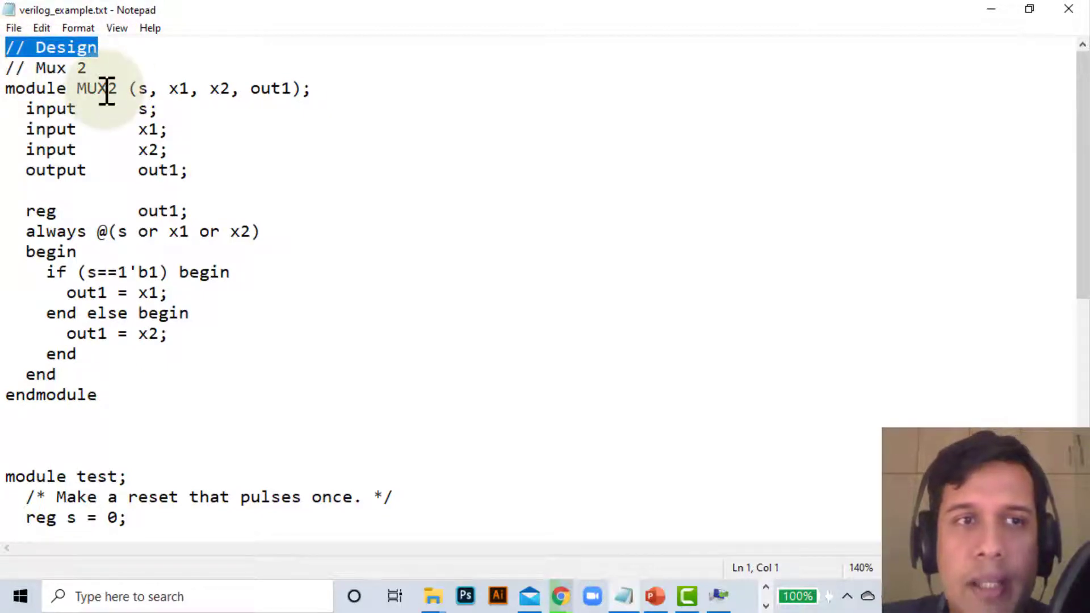
Select the MUX2 module name in verilog_example.txt, then return to the playground window.
double_click(95, 89)
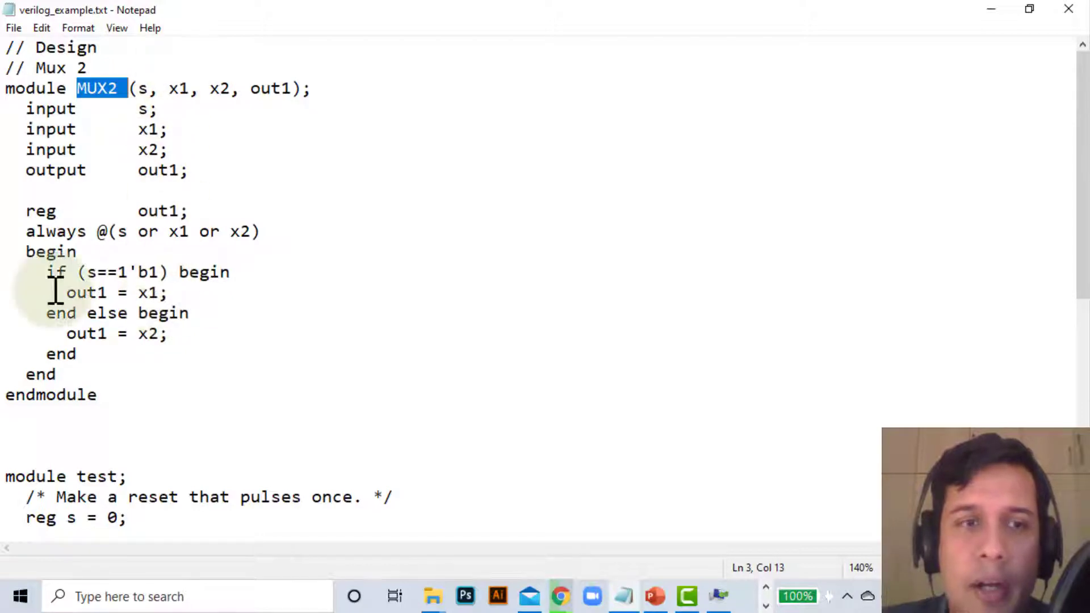
mouse_move(121, 314)
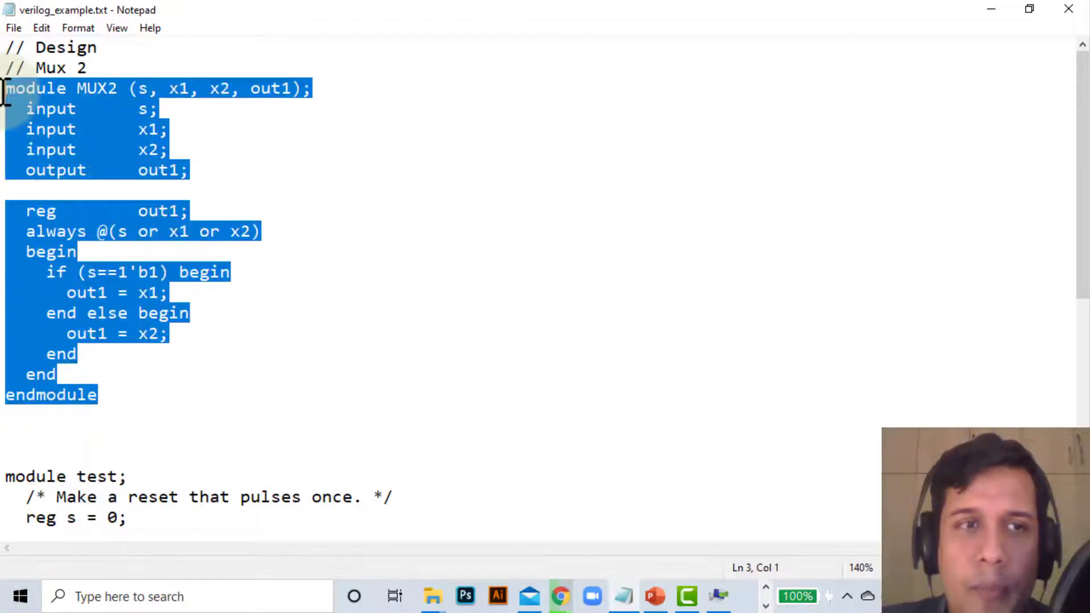
left_click(560, 596)
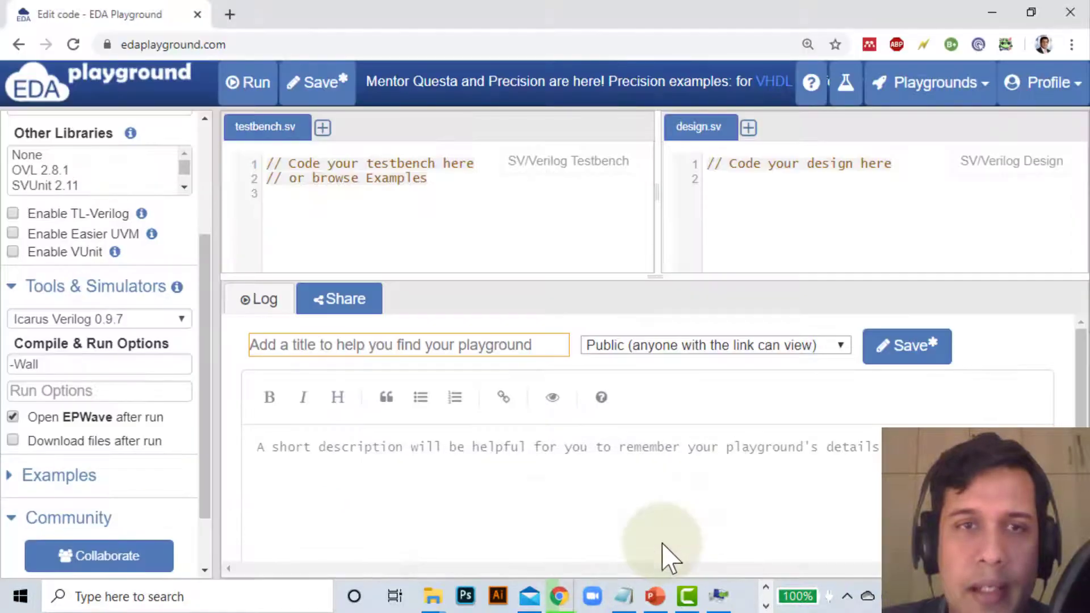
mouse_move(798, 190)
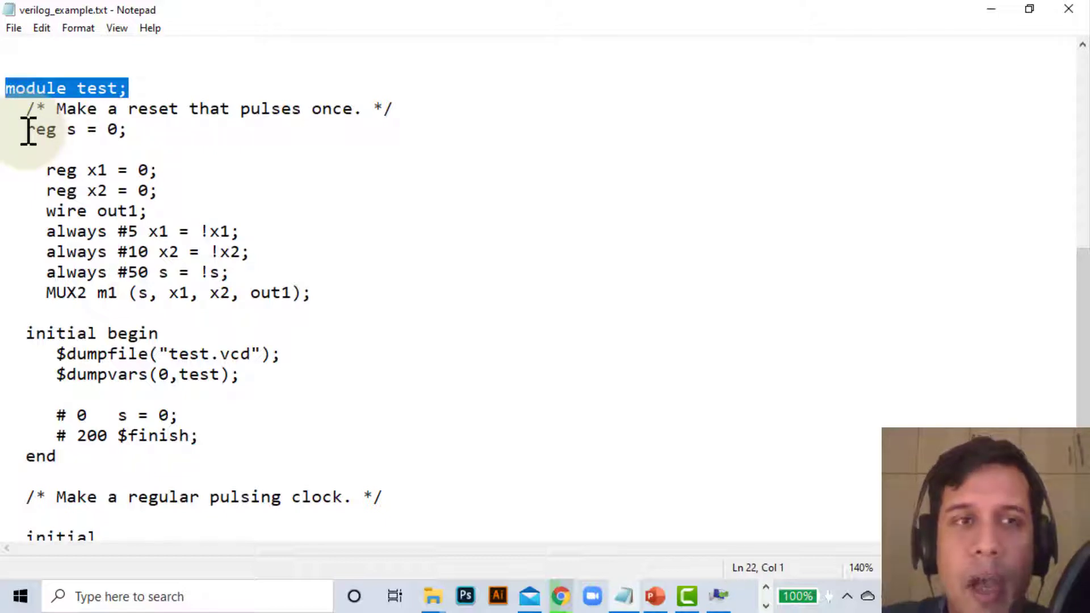
left_click(55, 130)
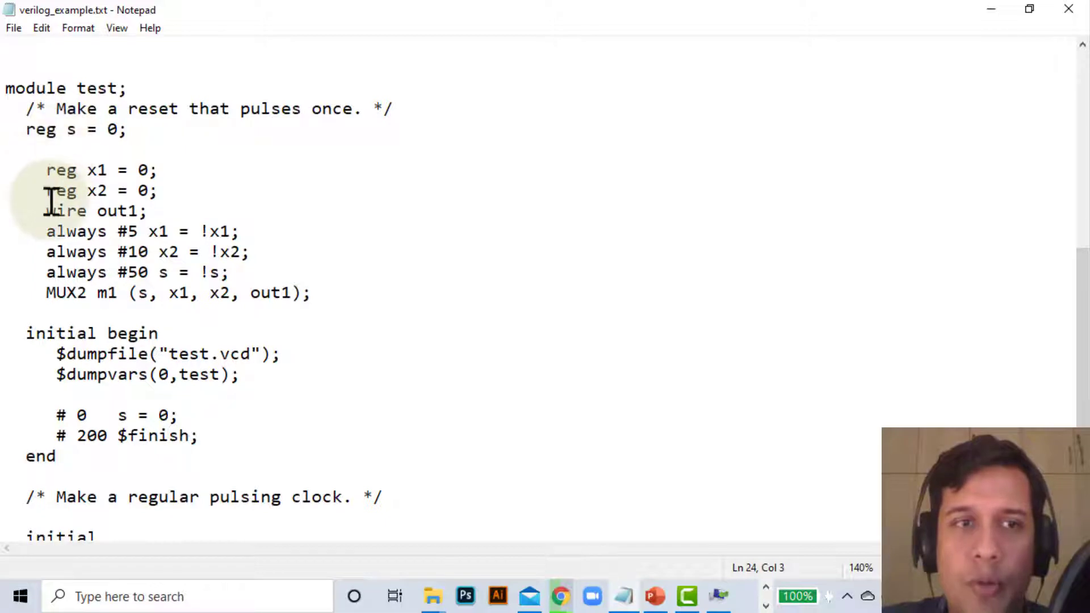
double_click(66, 211)
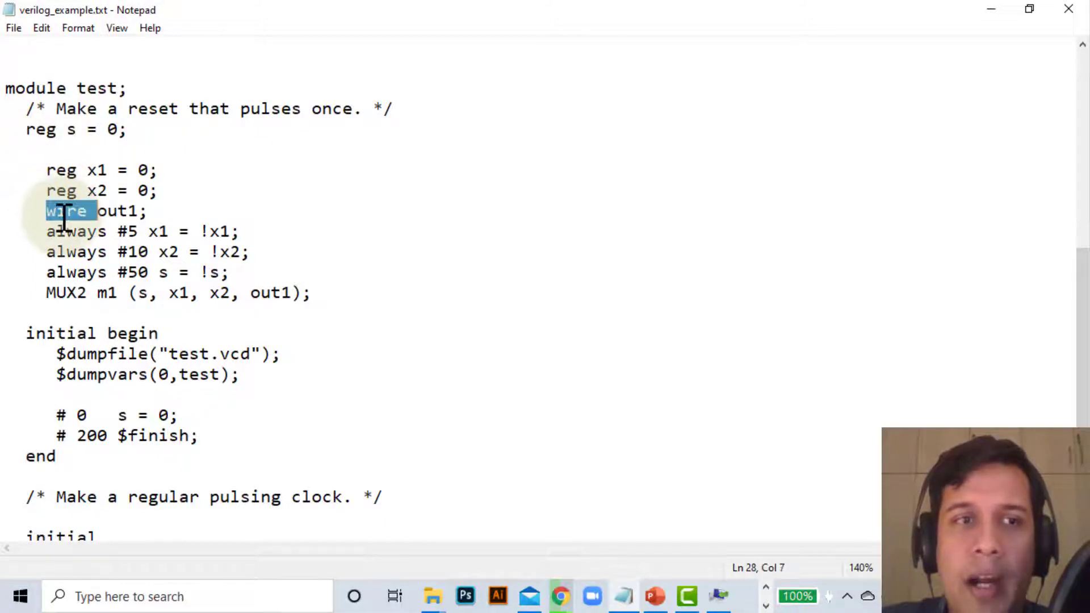
double_click(114, 211)
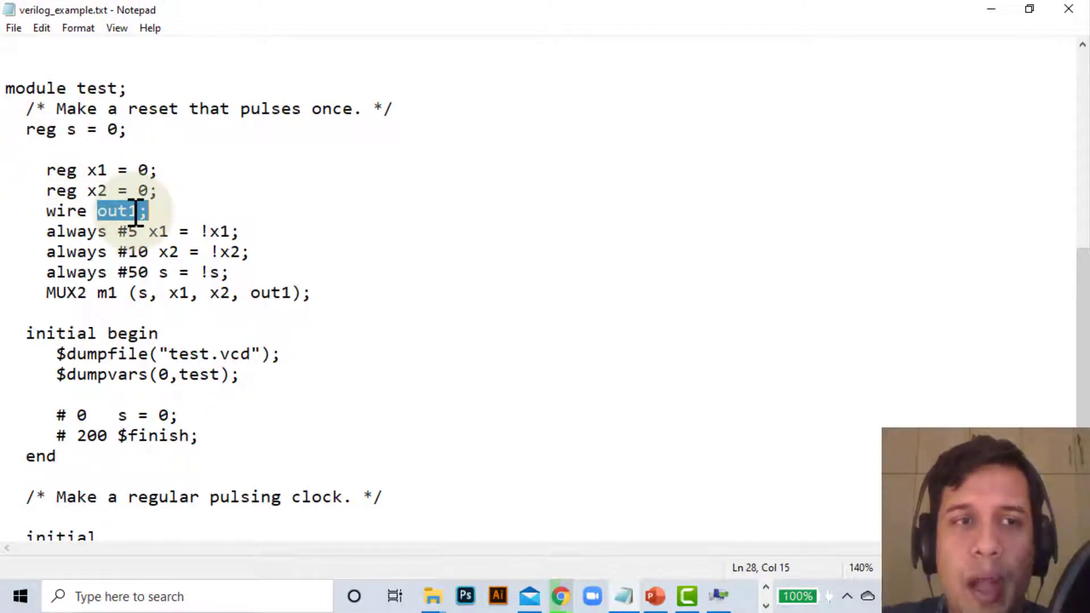
left_click(50, 232)
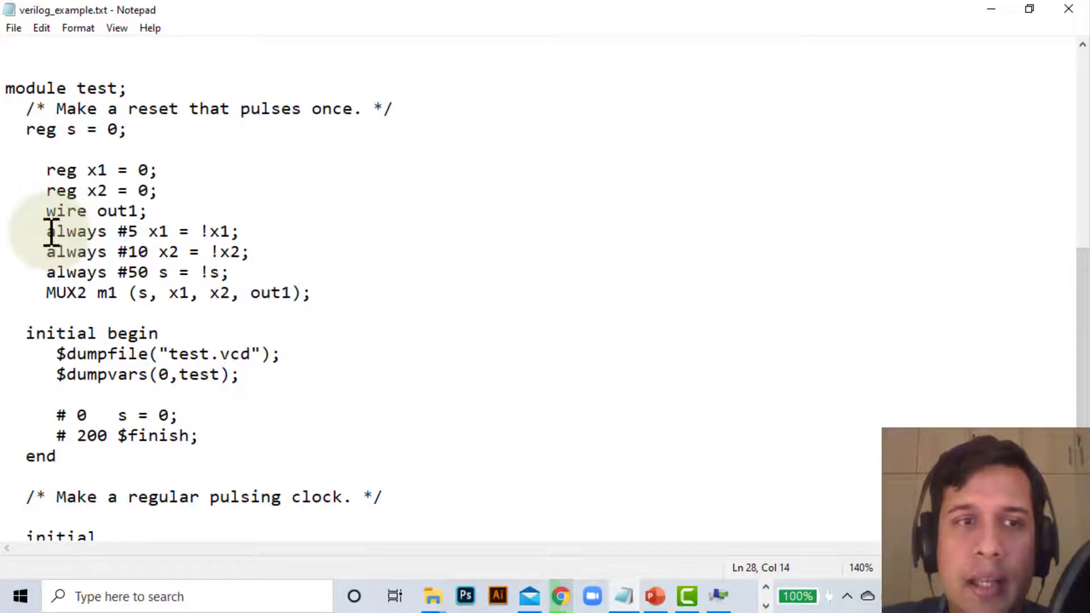
left_click(46, 252)
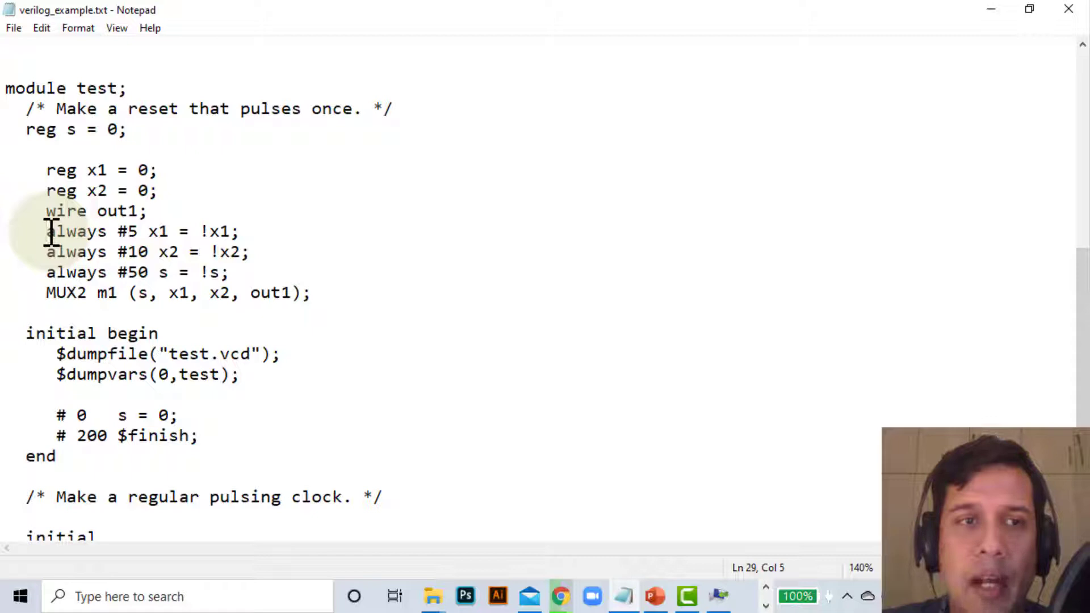
left_click(119, 232)
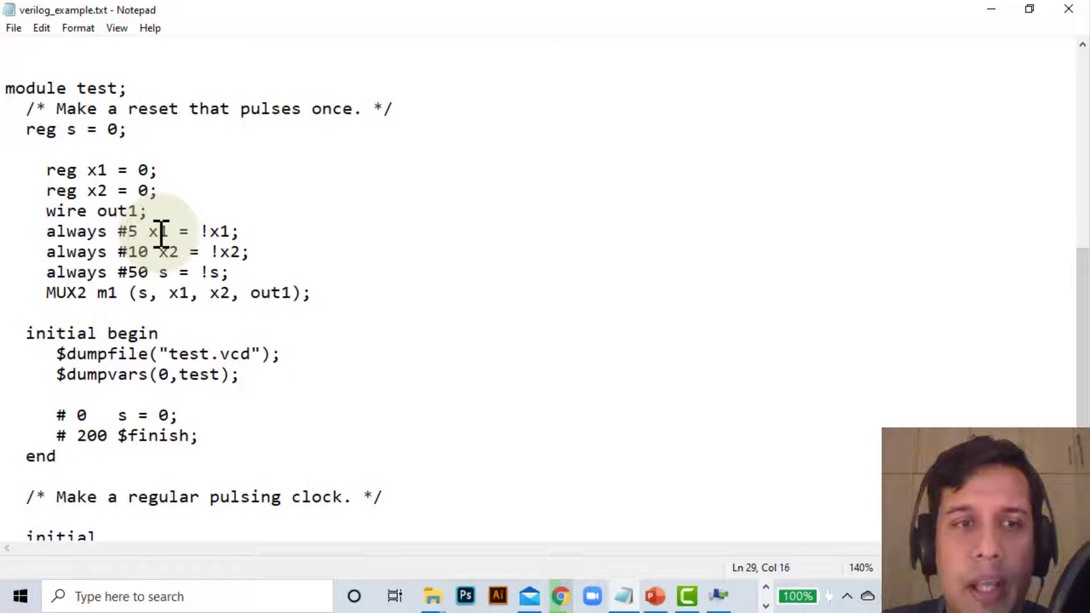
mouse_move(222, 230)
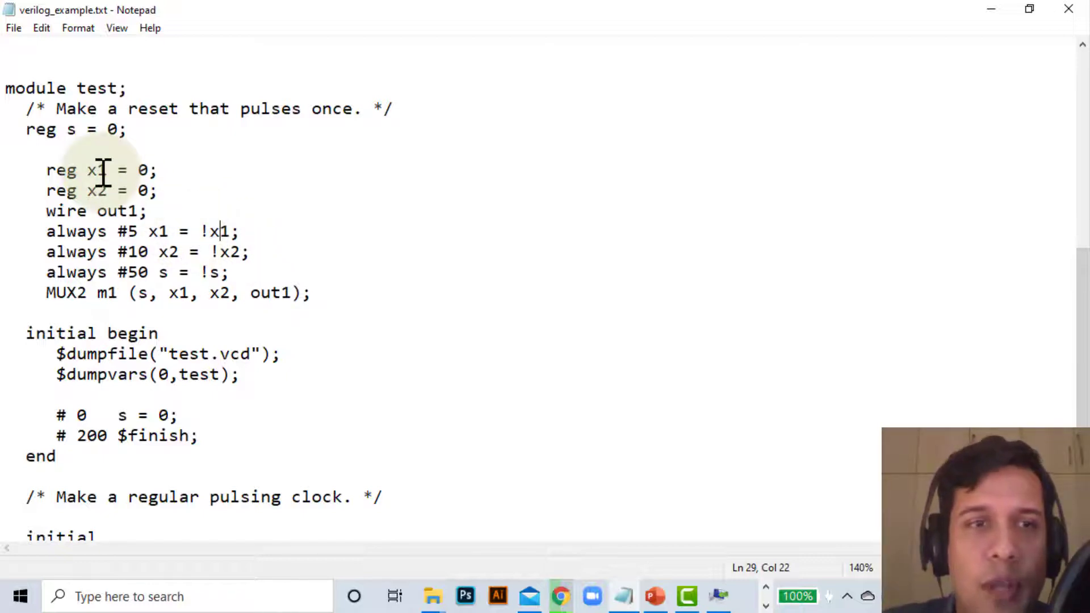
mouse_move(159, 209)
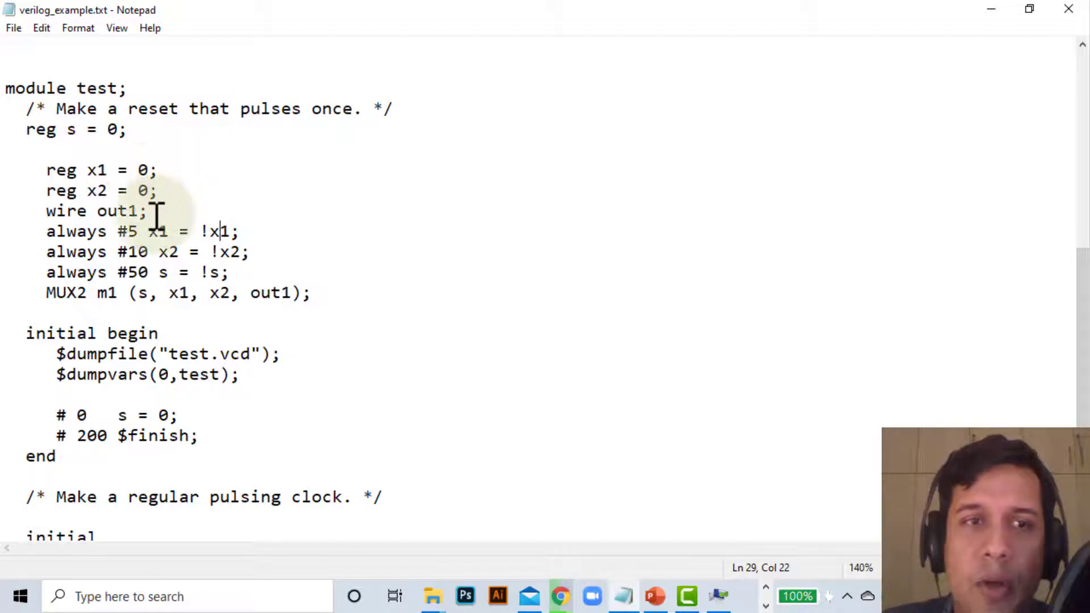
mouse_move(209, 230)
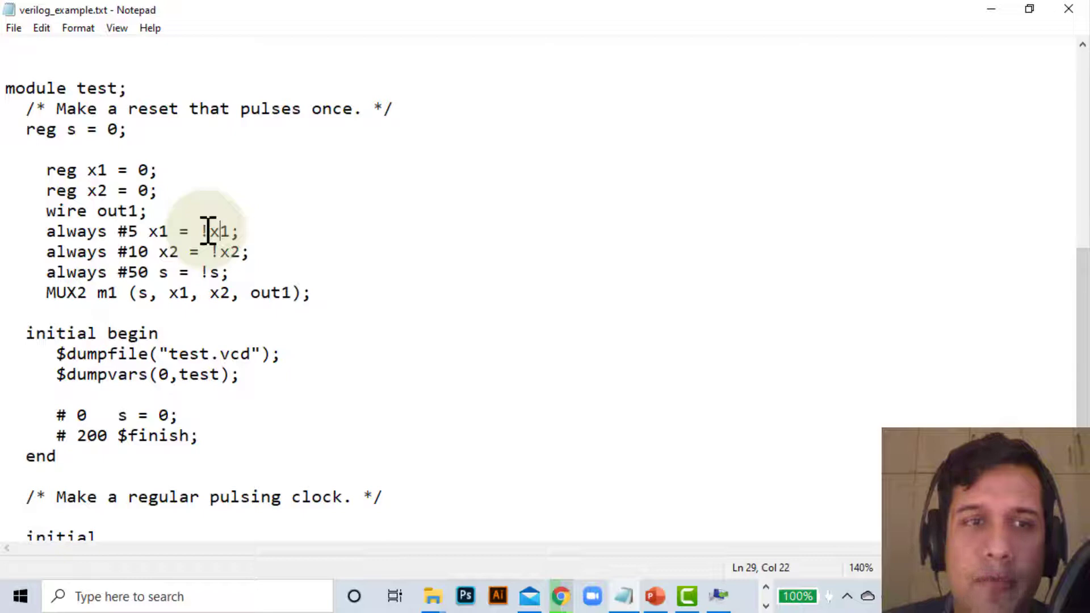
mouse_move(115, 253)
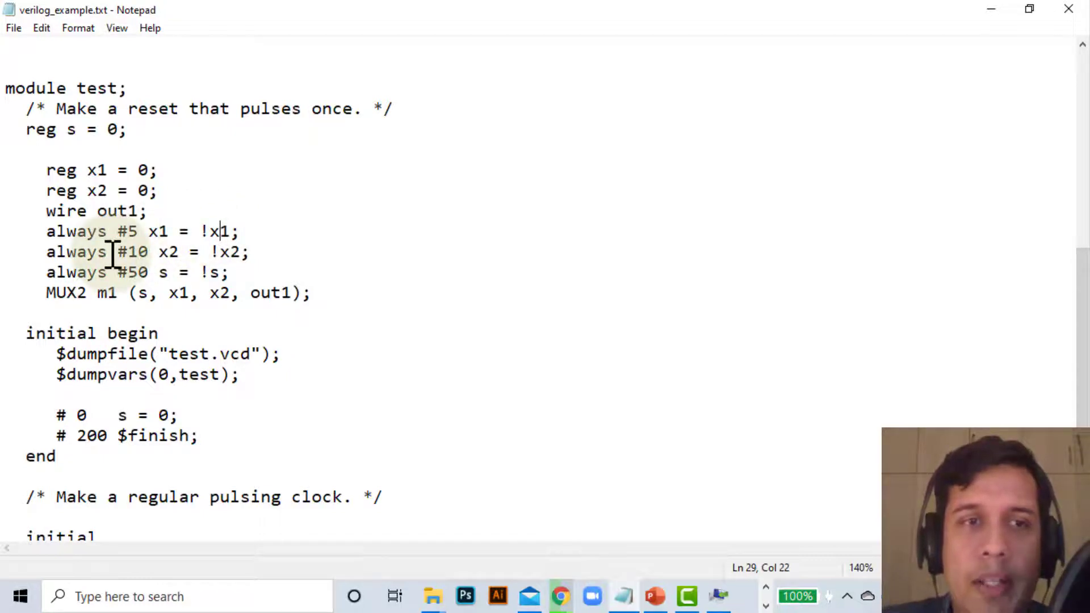
double_click(131, 252)
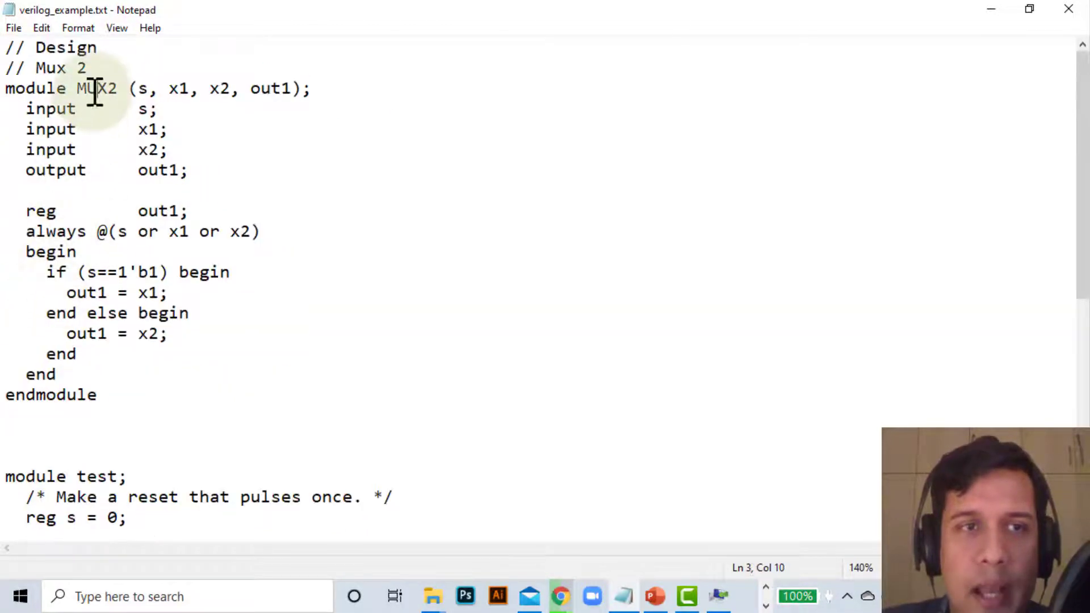
Remove the 'Make a regular pulsing clock' comment line from the test module.
scroll("down", 3)
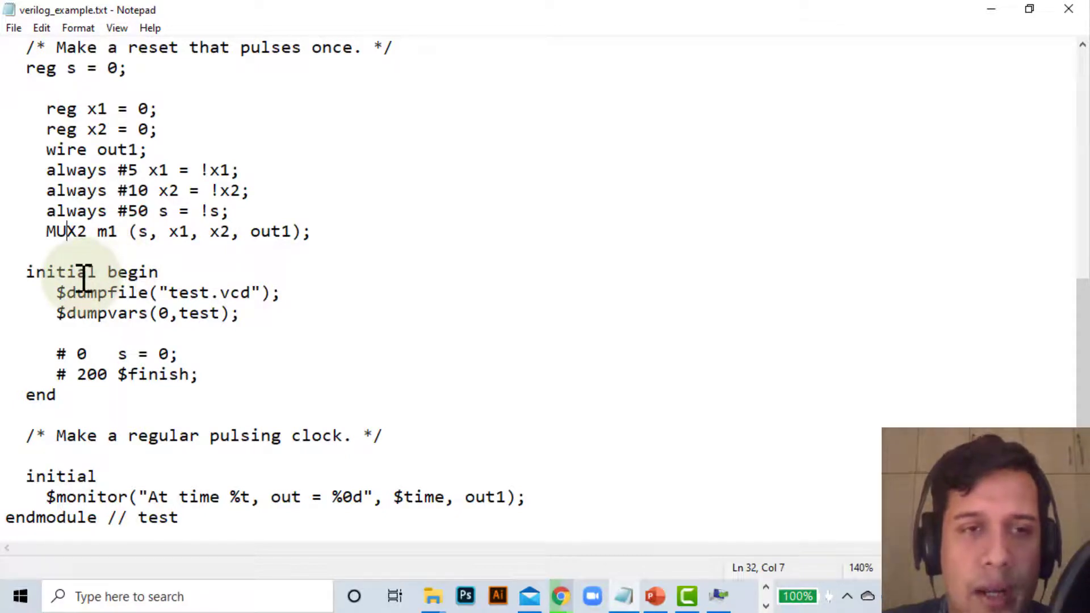
mouse_move(39, 292)
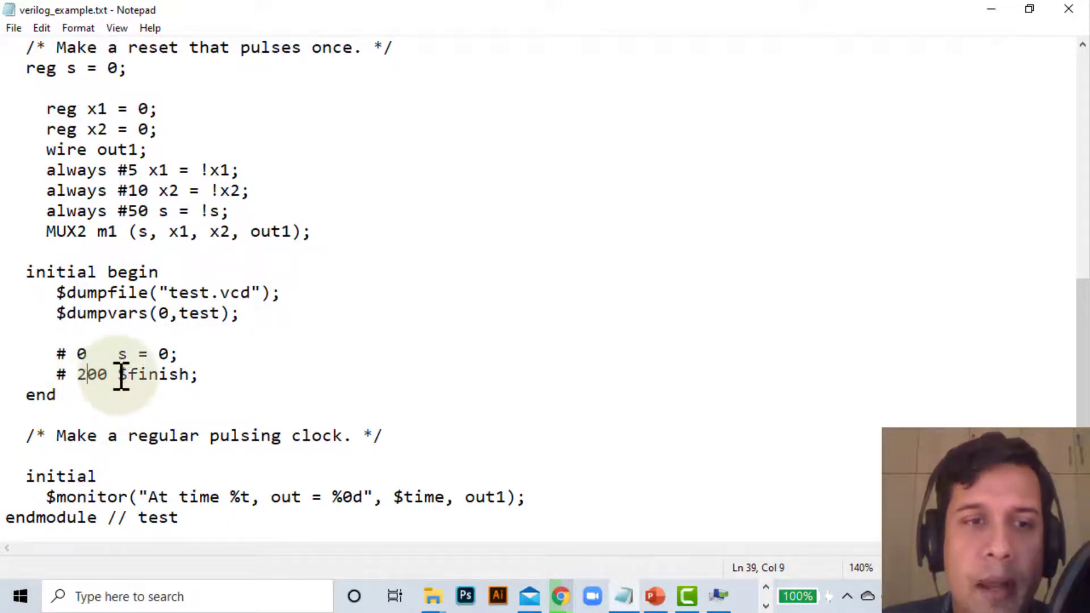
double_click(148, 374)
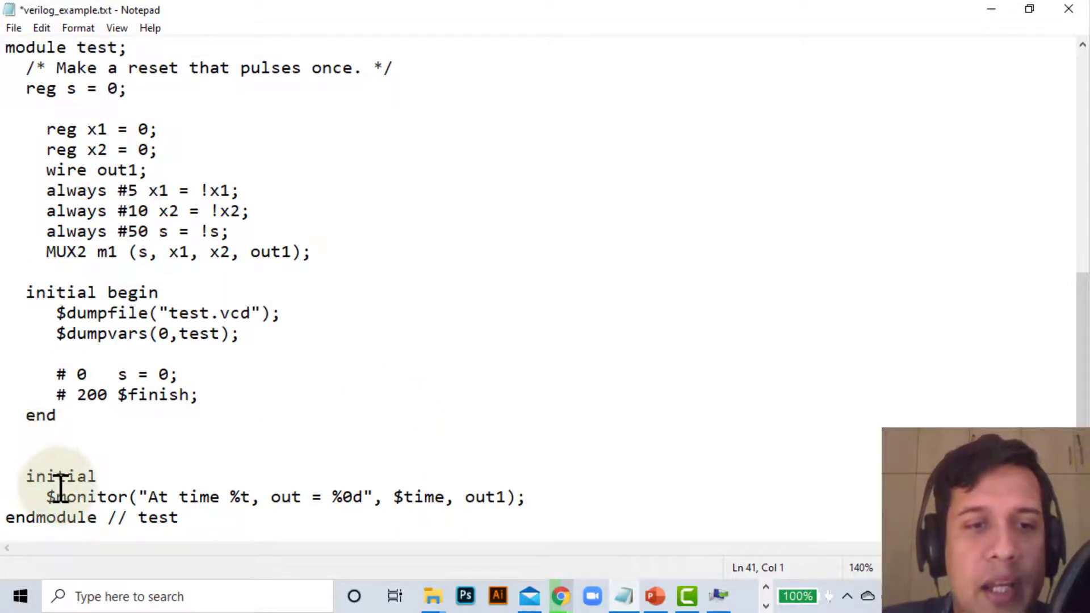
mouse_move(63, 508)
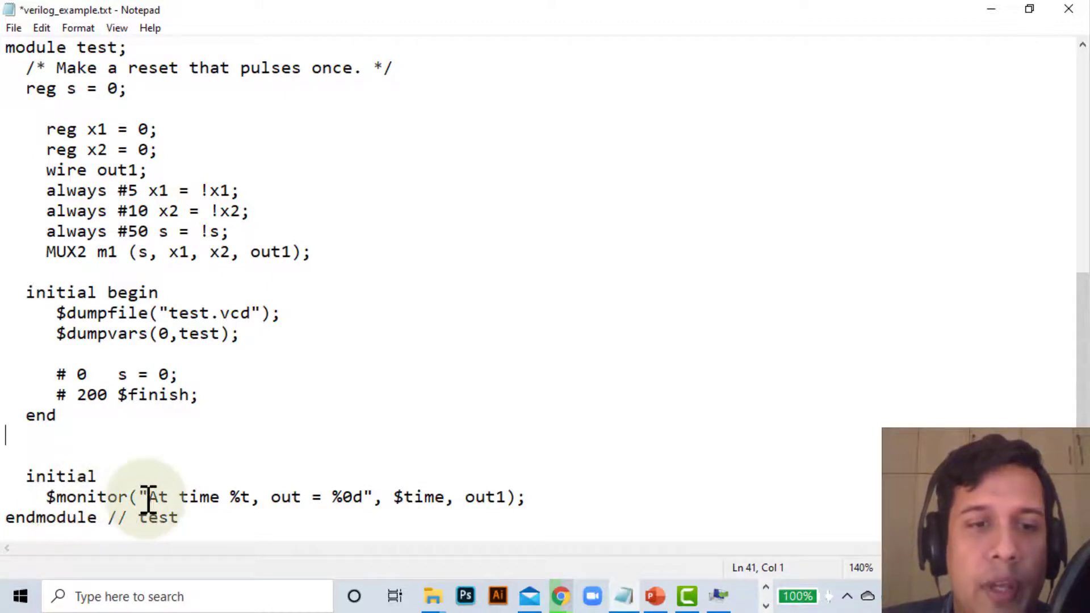
left_click(154, 497)
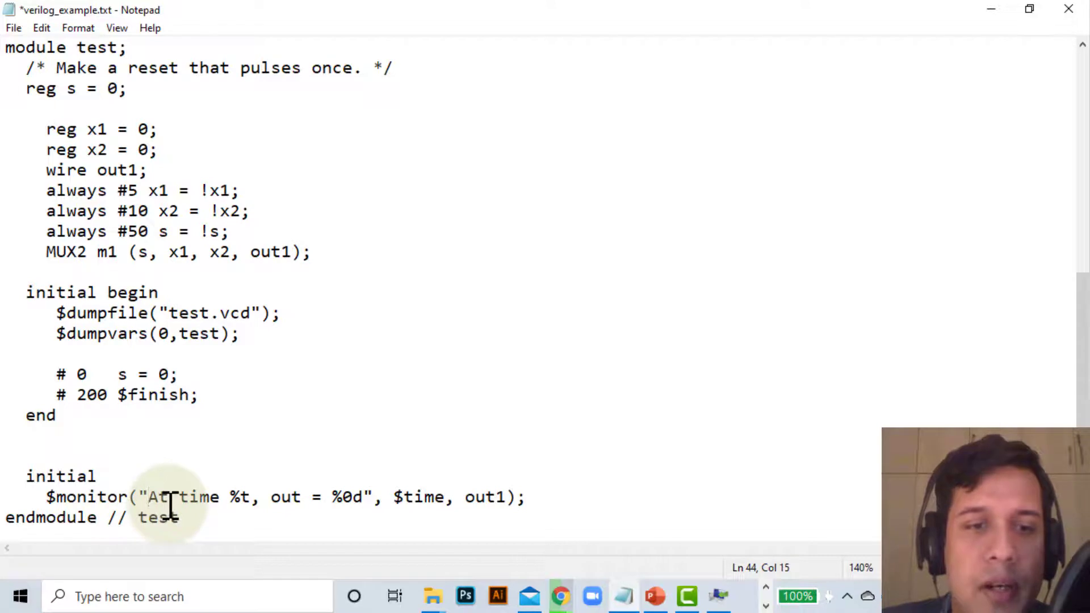
mouse_move(400, 497)
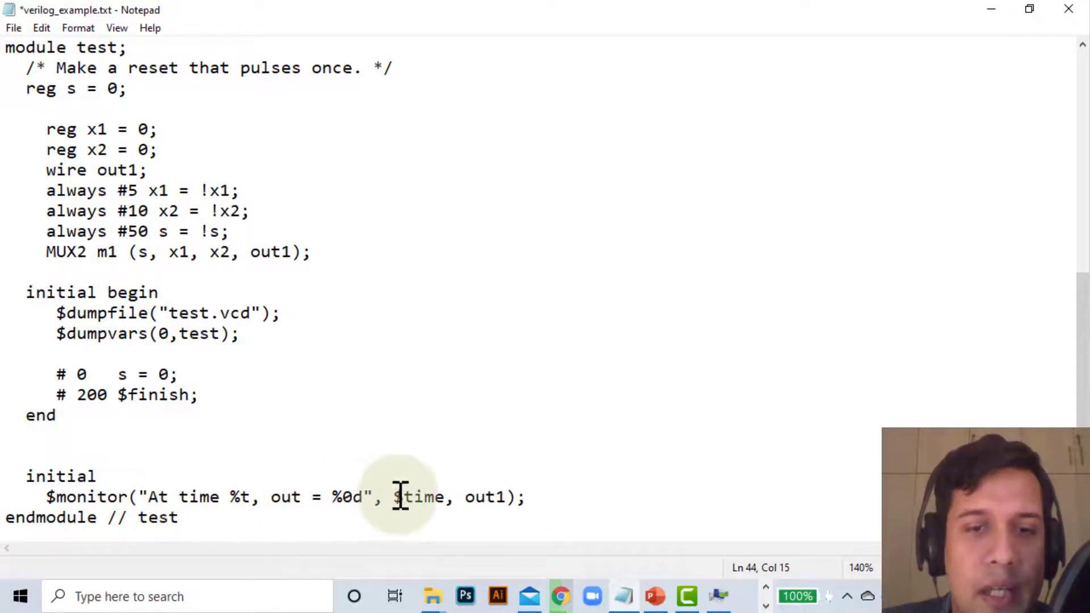
left_click(330, 498)
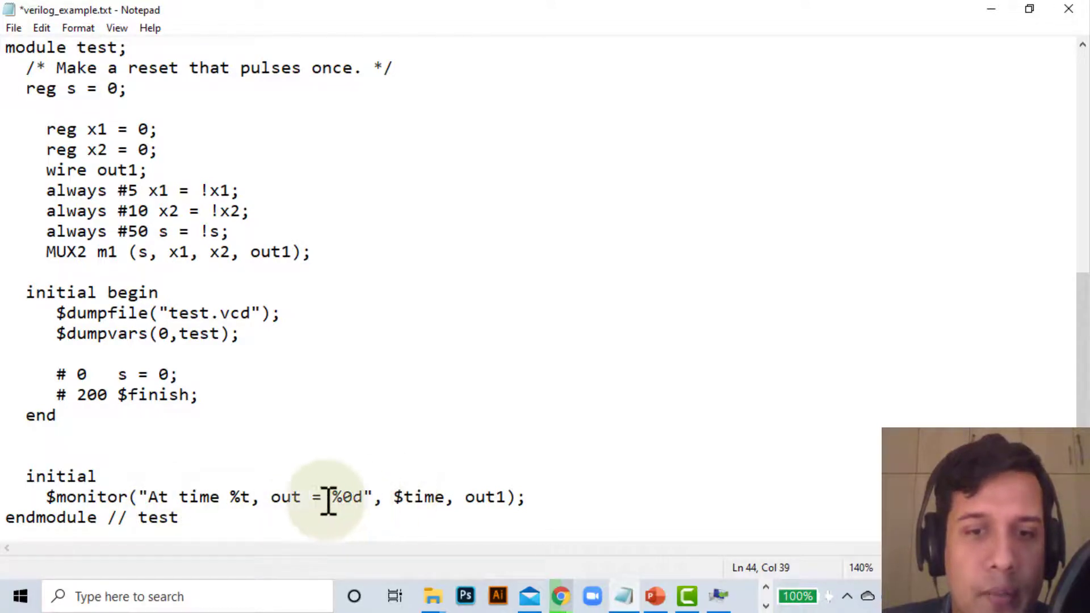
mouse_move(288, 496)
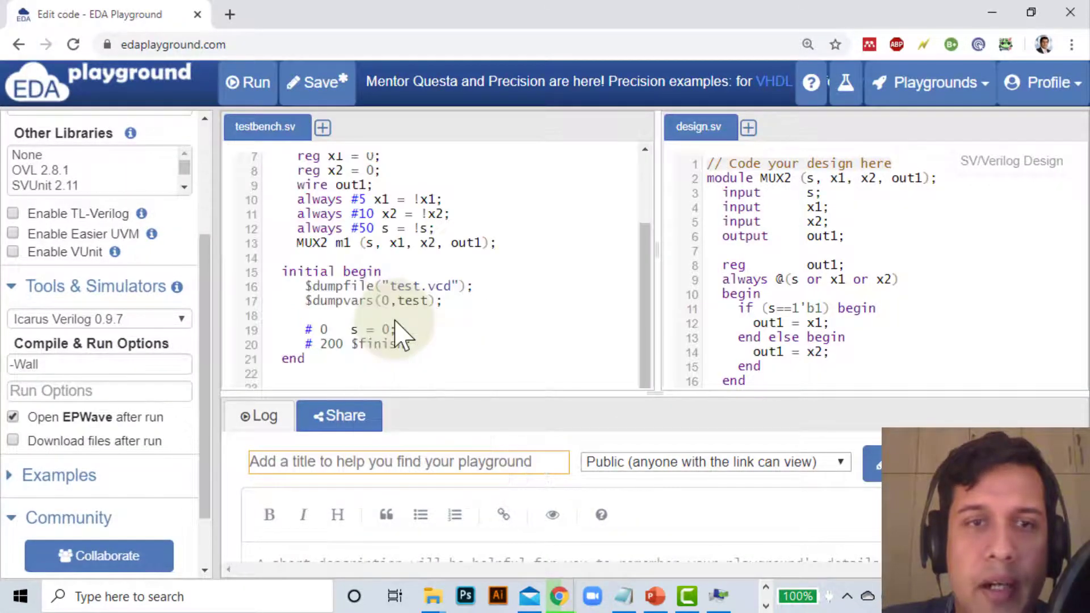
Run the MUX2 testbench with Icarus Verilog 0.9.7, producing the EPWave waveforms.
scroll("up", 3)
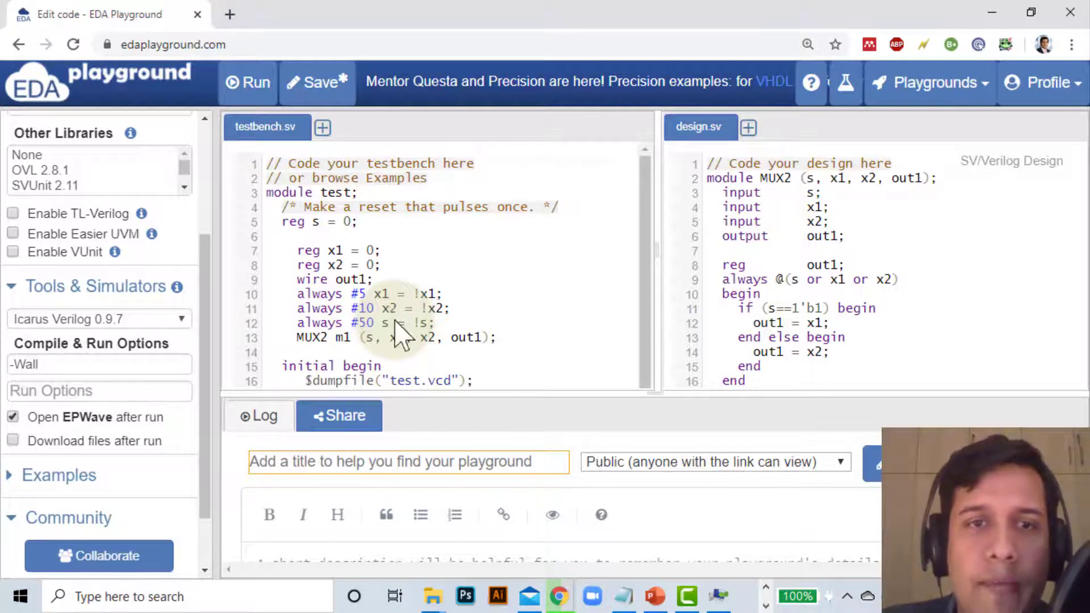
mouse_move(800, 261)
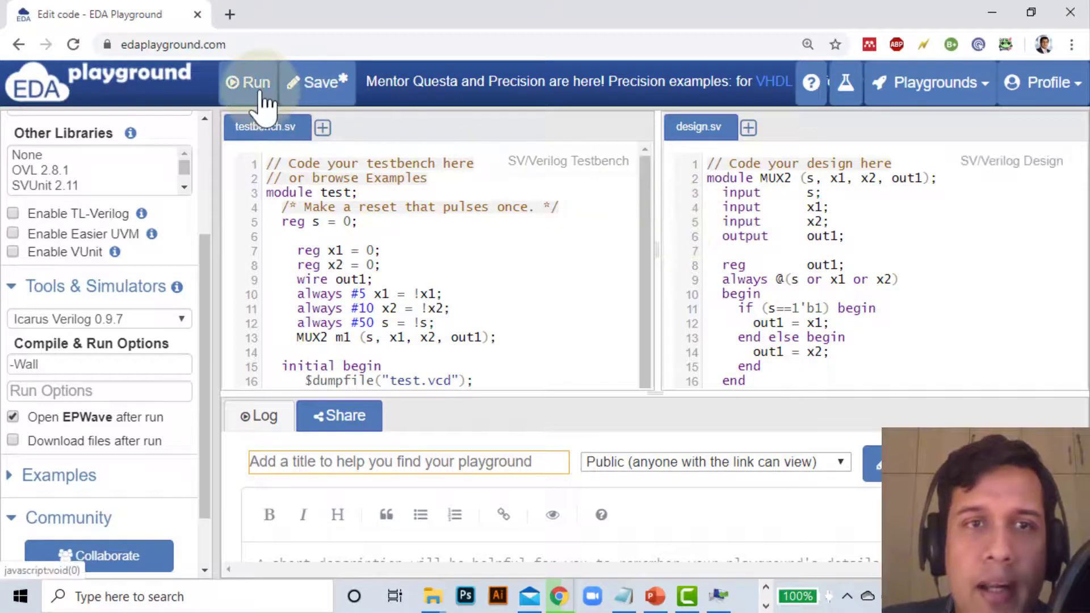
left_click(258, 416)
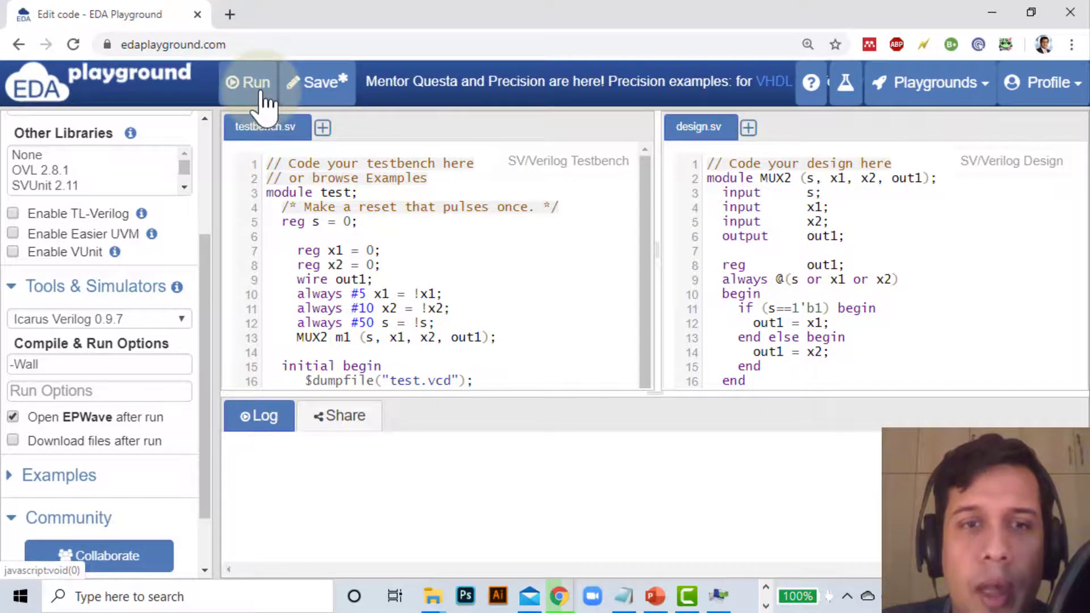
left_click(248, 82)
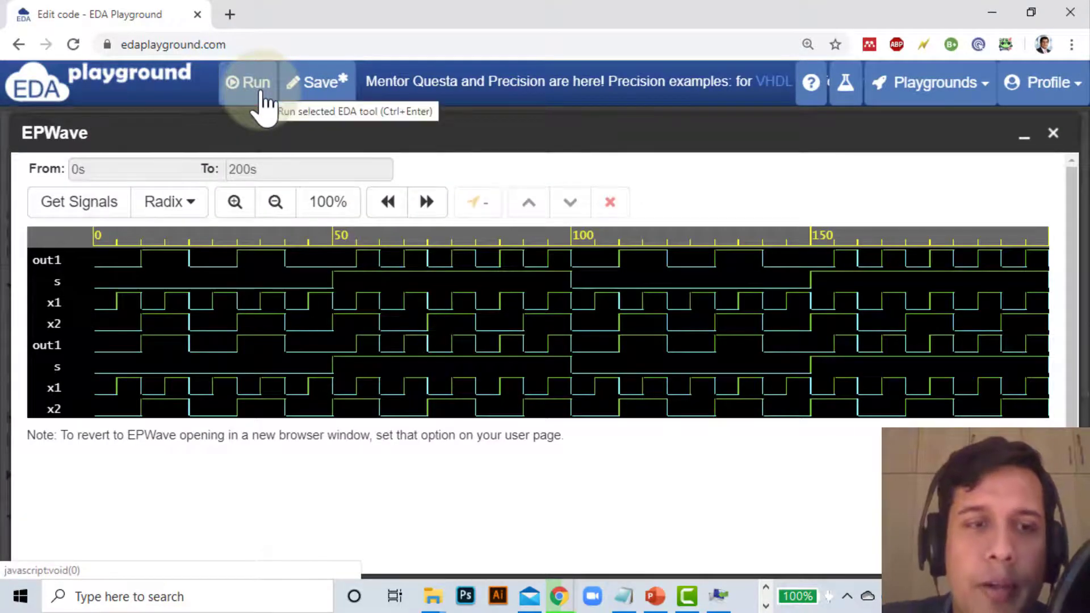
mouse_move(254, 212)
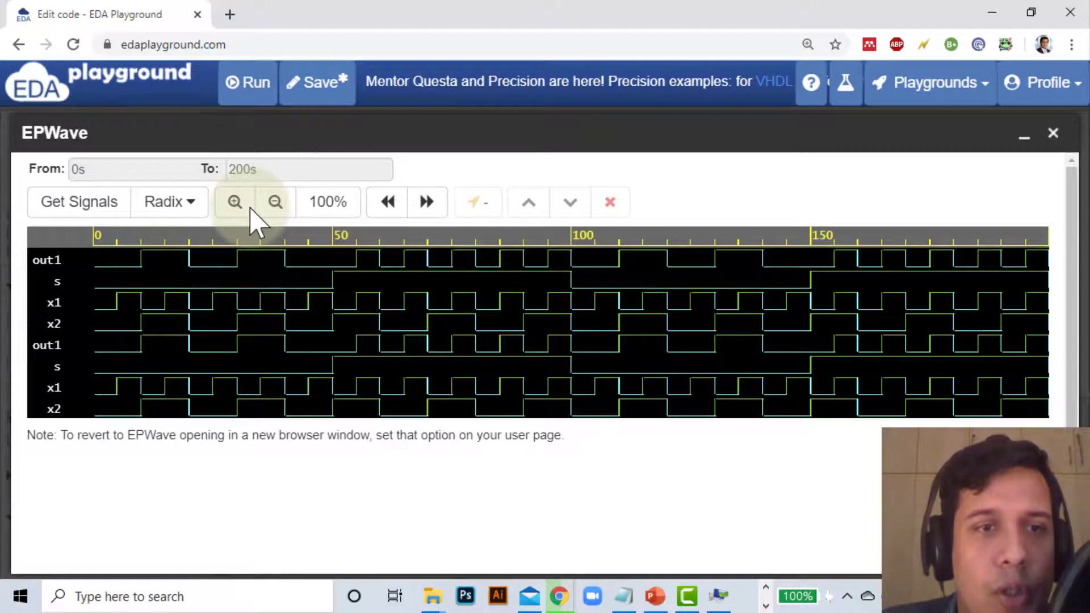
mouse_move(91, 306)
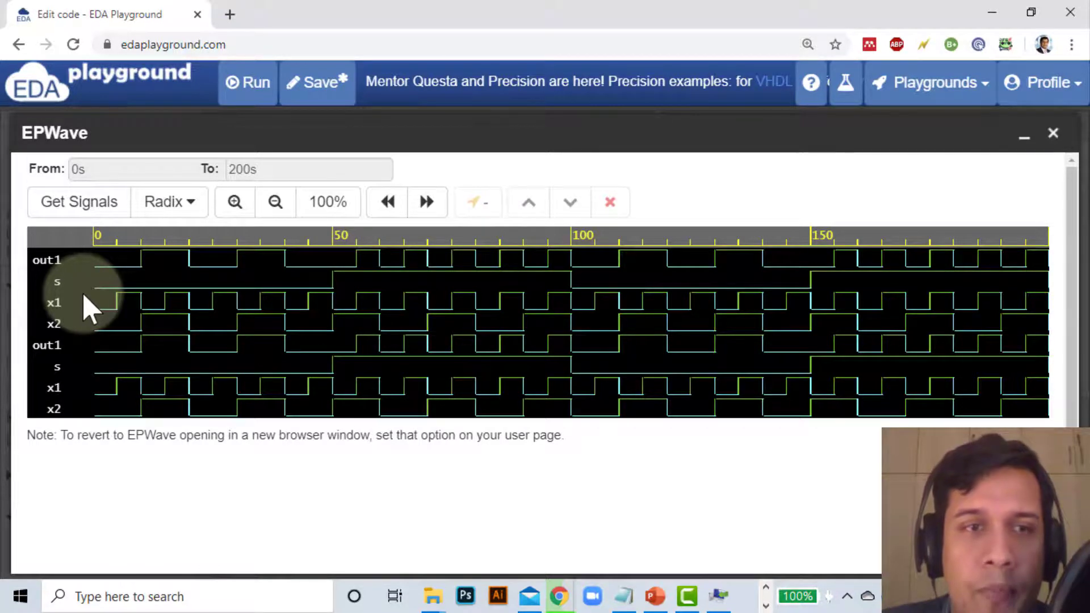
mouse_move(88, 317)
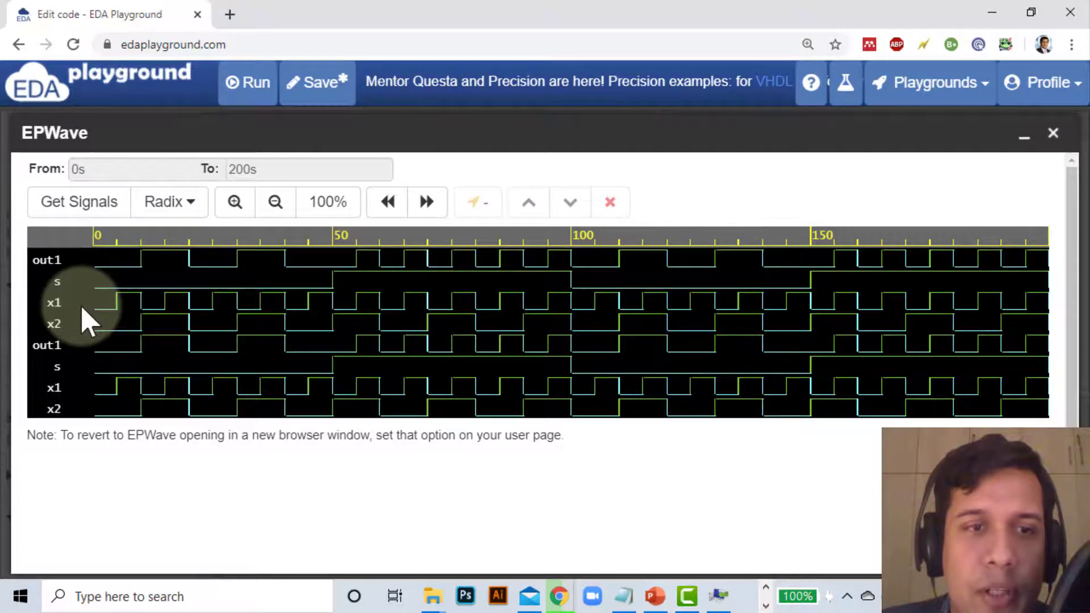
mouse_move(243, 345)
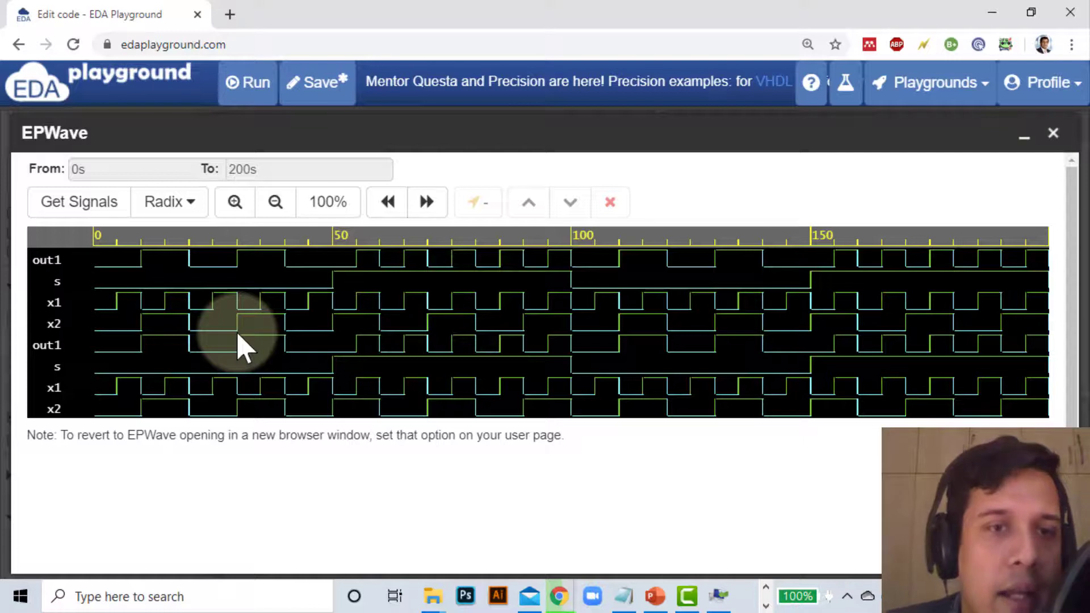
mouse_move(135, 314)
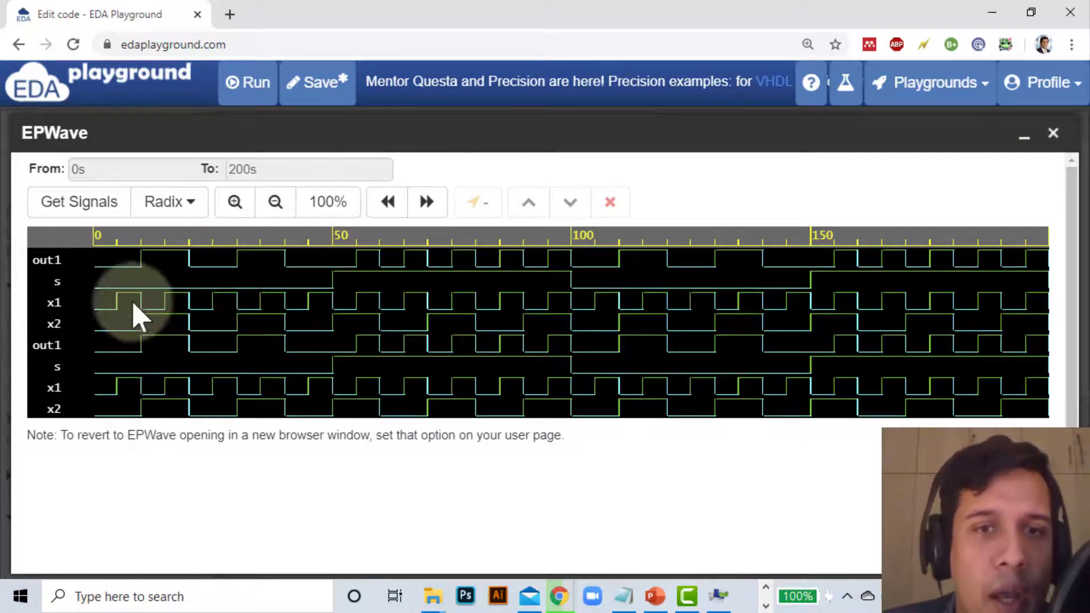
mouse_move(80, 302)
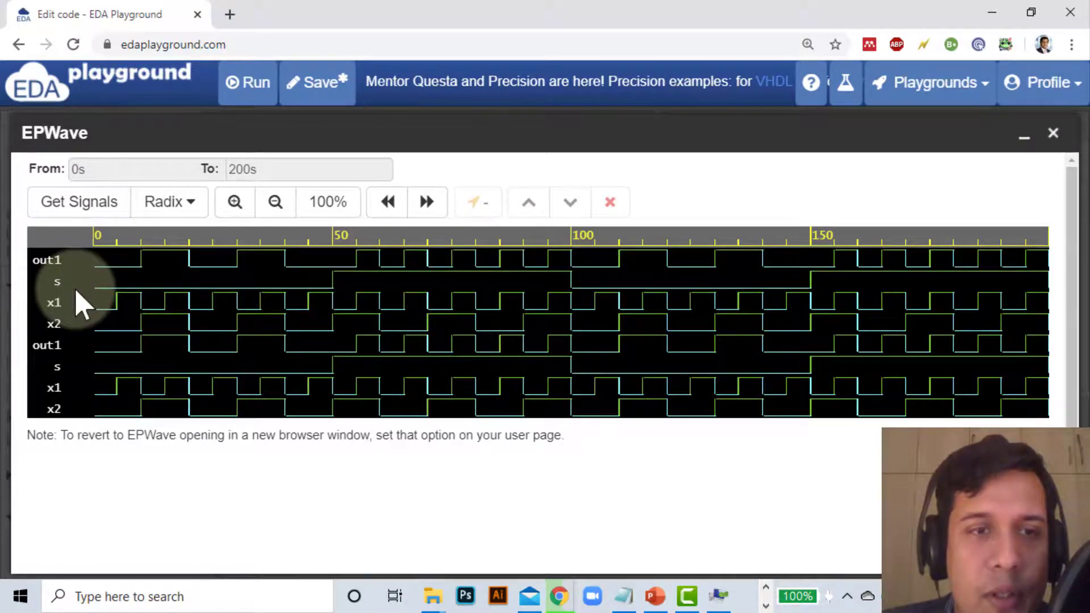
mouse_move(320, 298)
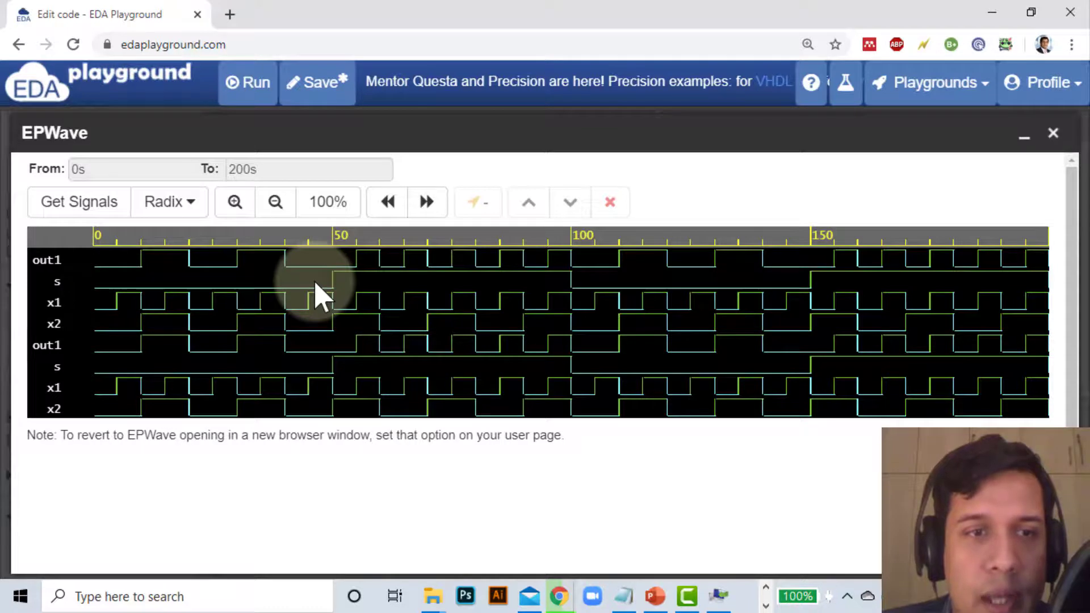
mouse_move(184, 278)
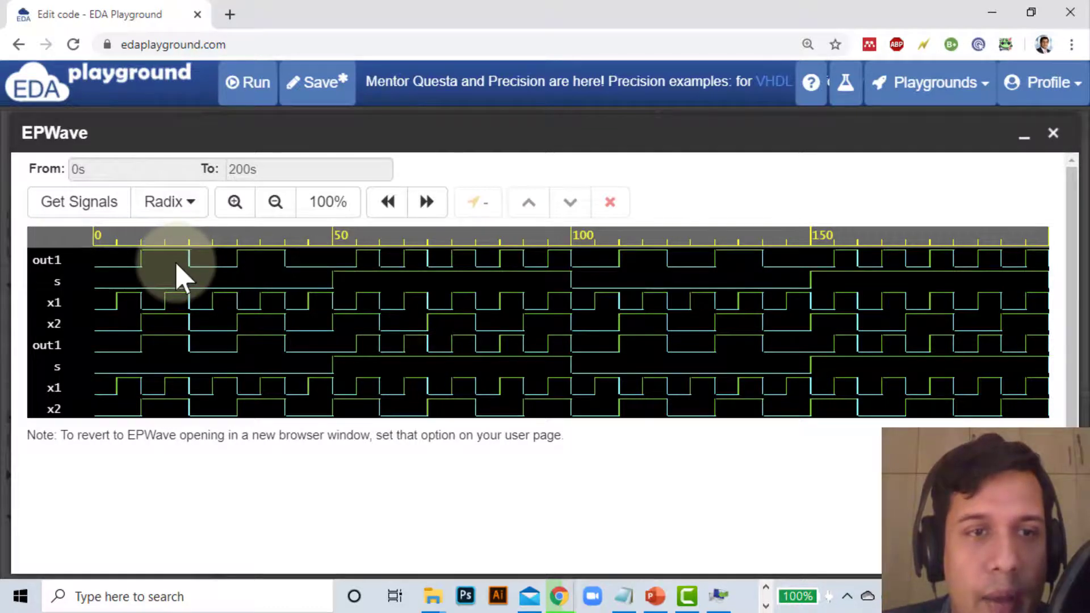
mouse_move(348, 292)
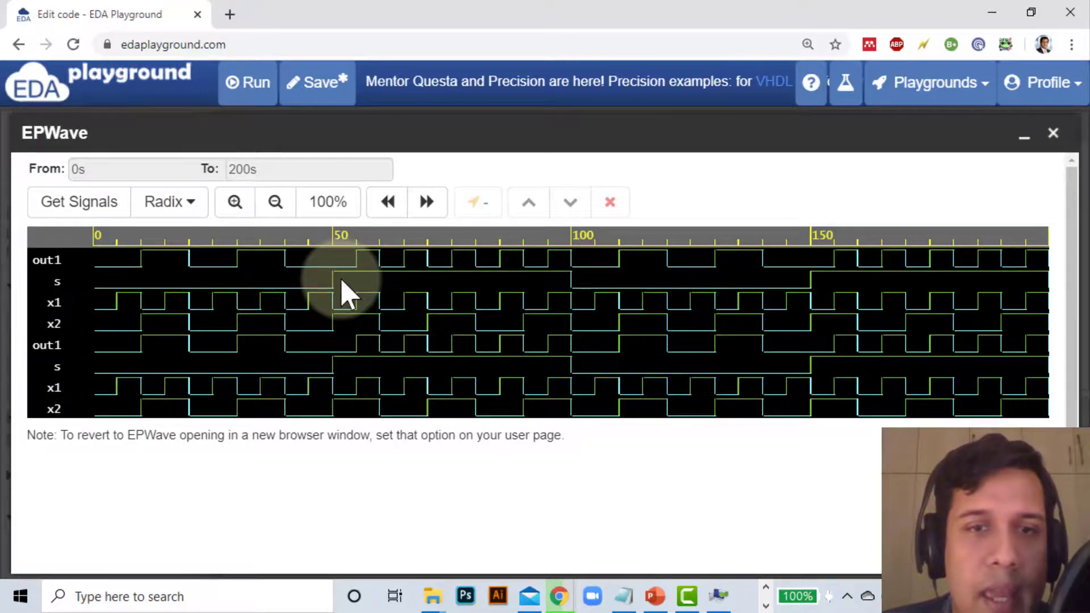
mouse_move(685, 250)
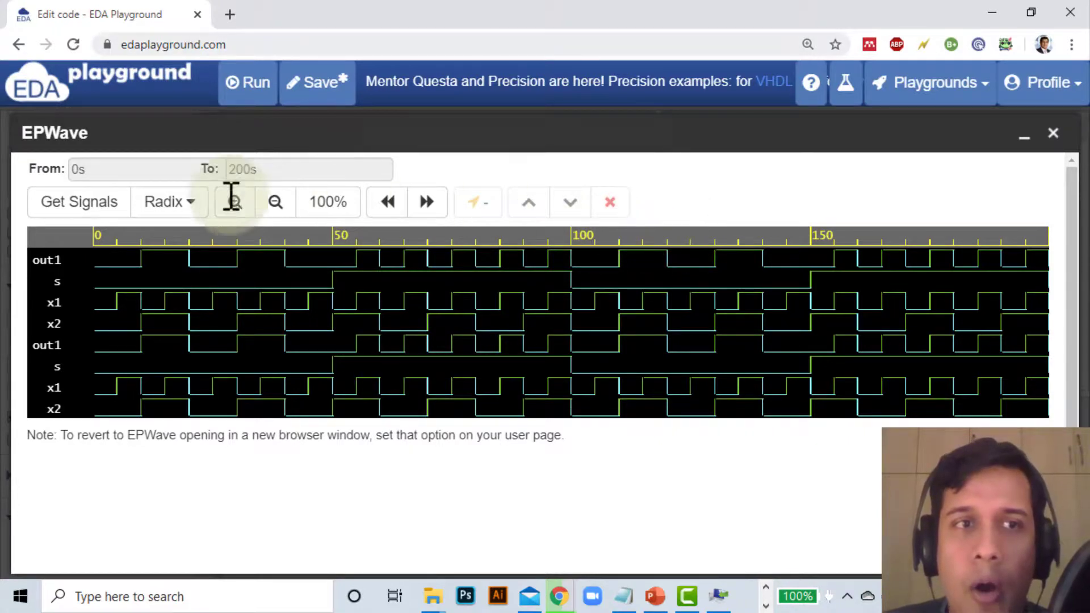
mouse_move(79, 202)
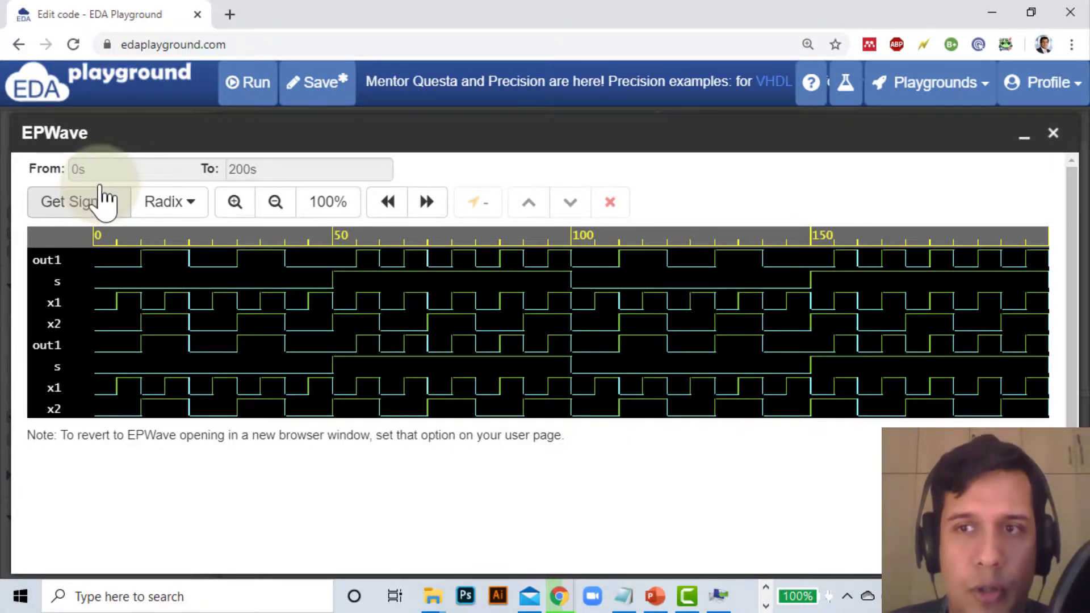
Close EPWave and scroll the Log output listing out values through time 200.
left_click(1052, 133)
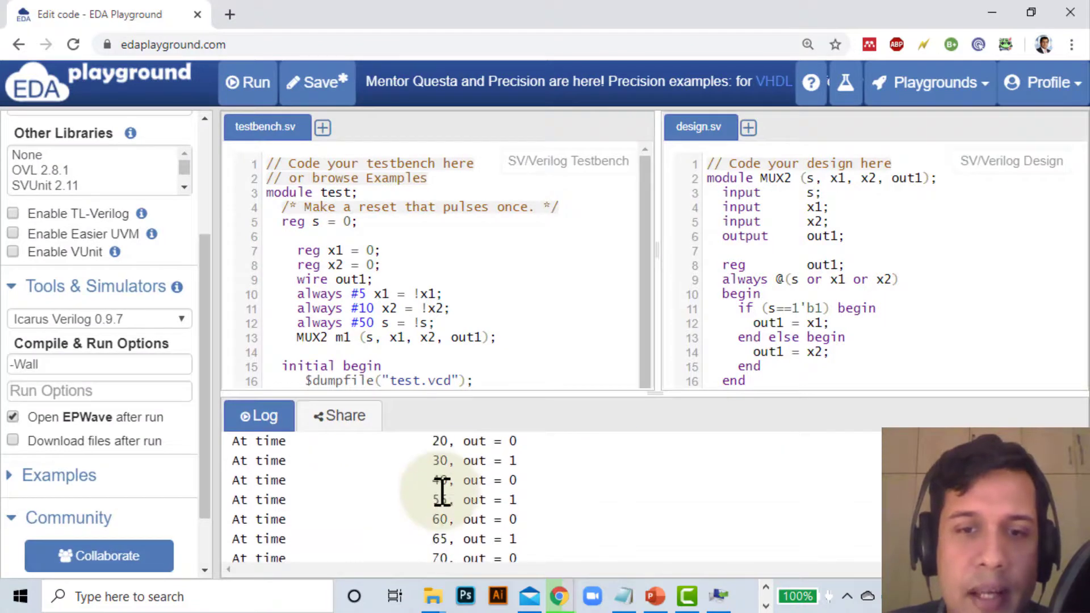
scroll("down", 3)
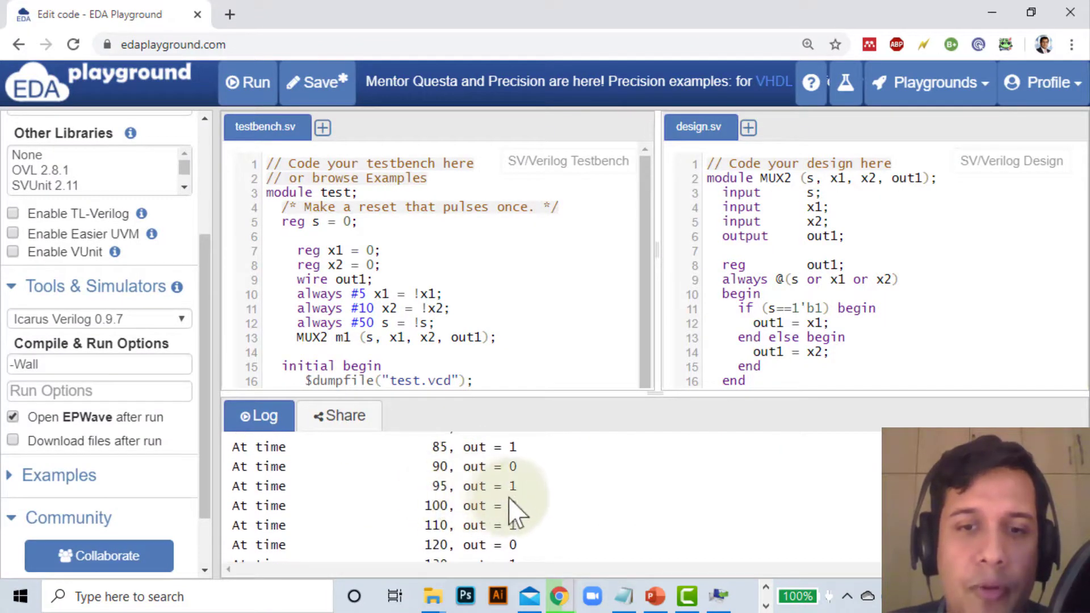
scroll("down", 3)
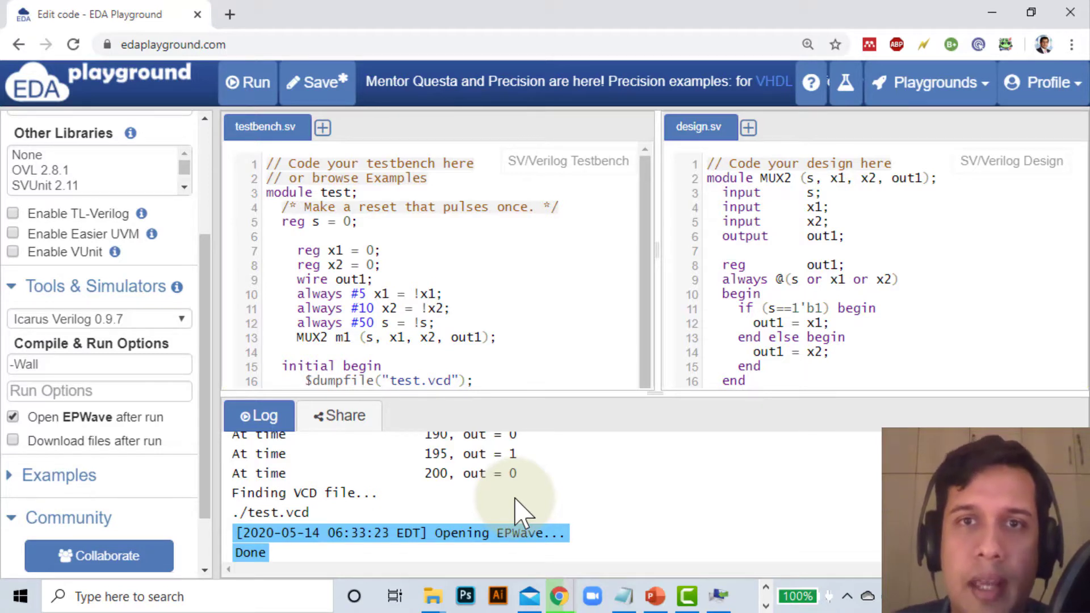
scroll("up", 3)
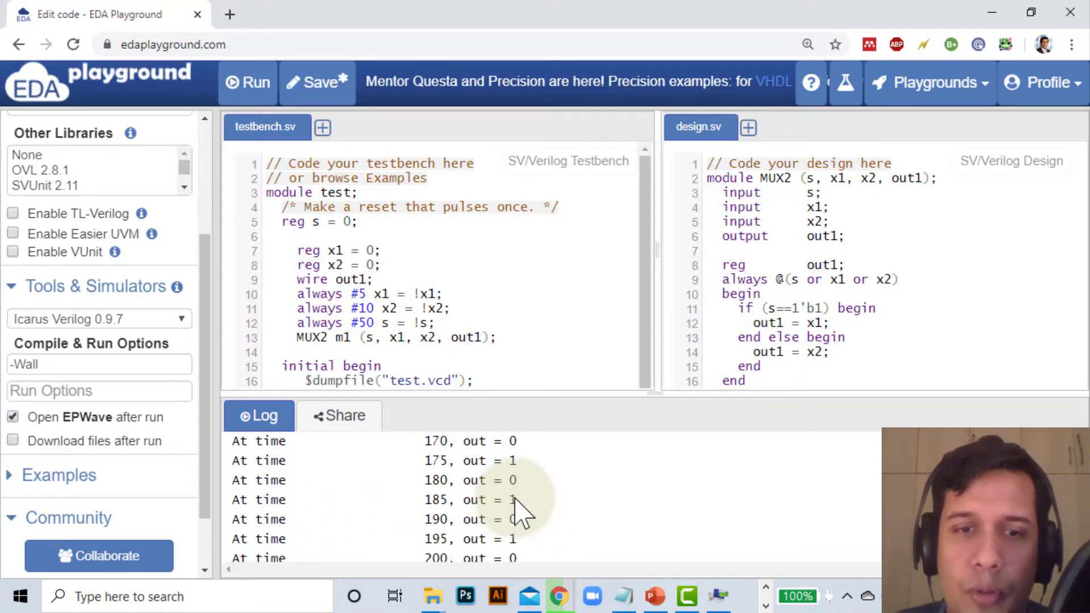
scroll("down", 3)
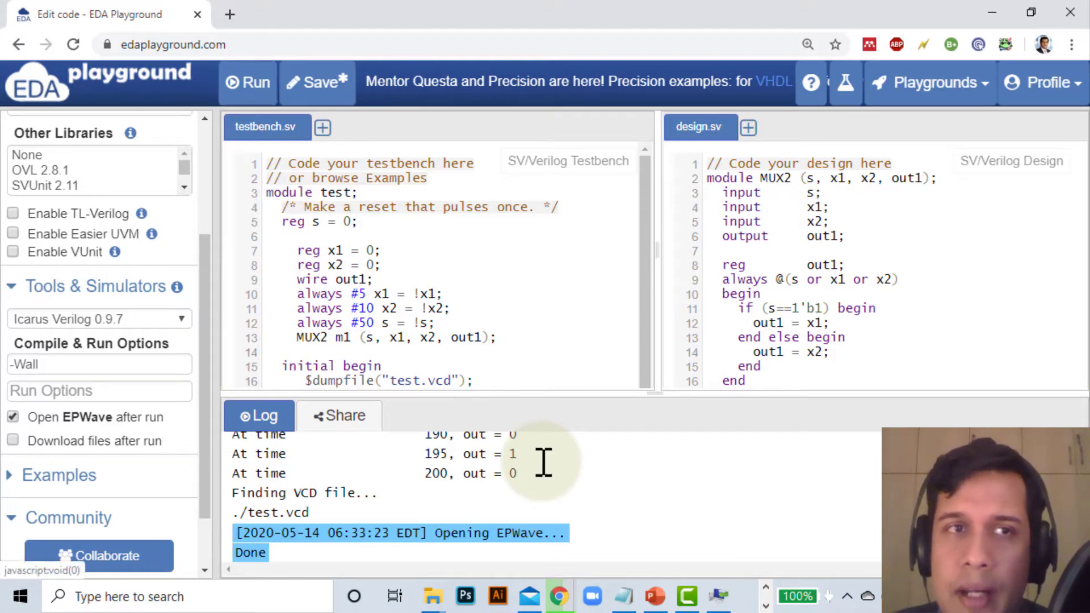
mouse_move(500, 257)
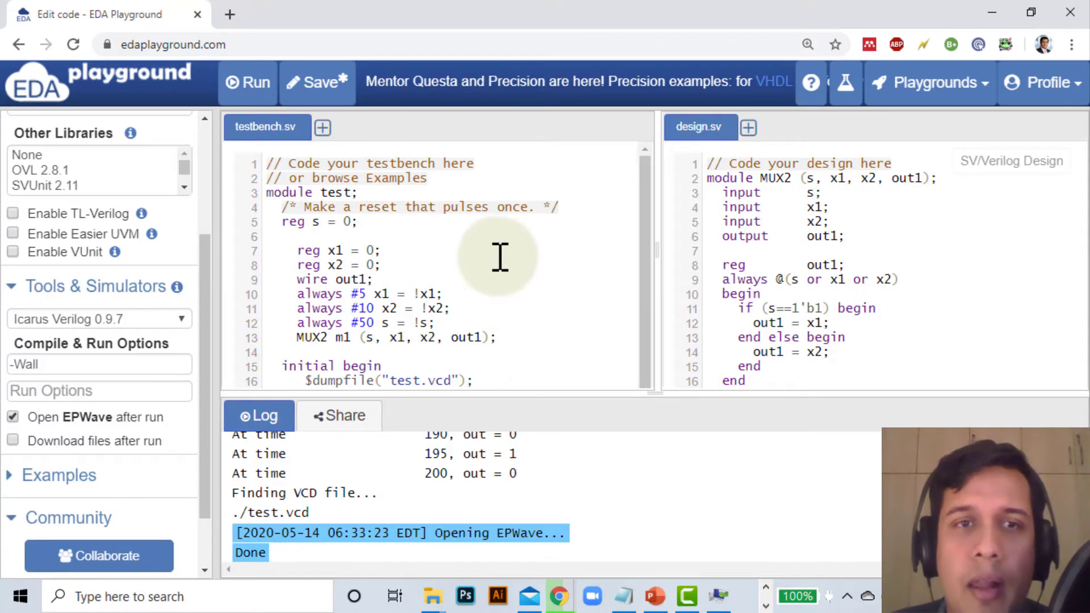